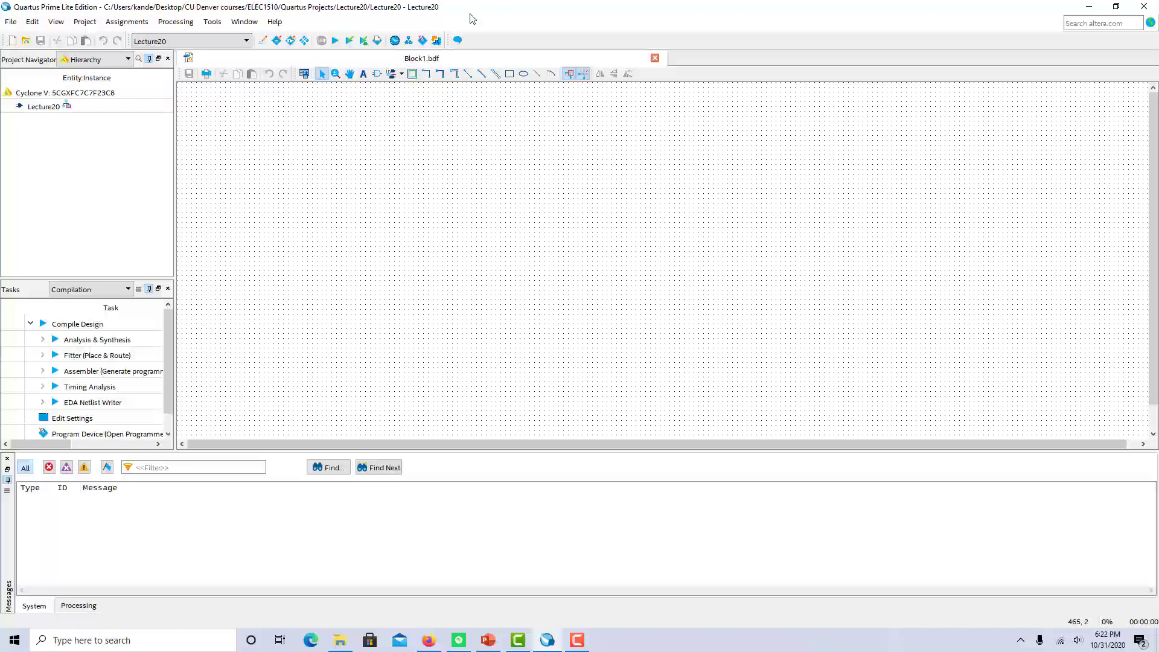
pyautogui.moveTo(590, 267)
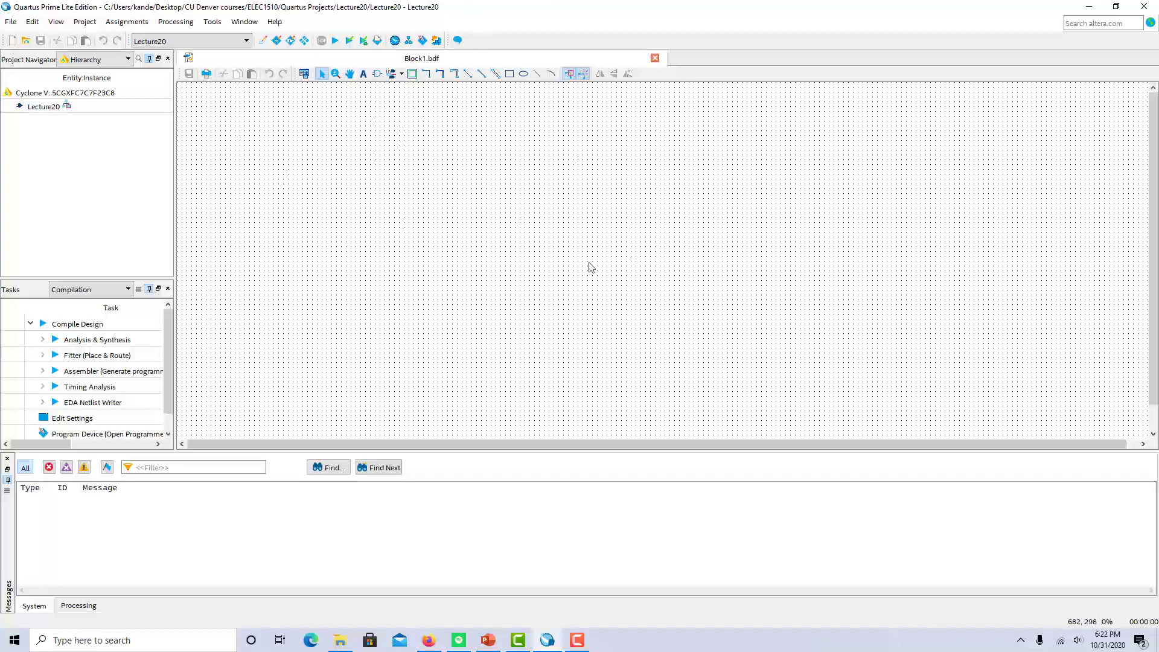
pyautogui.moveTo(808, 342)
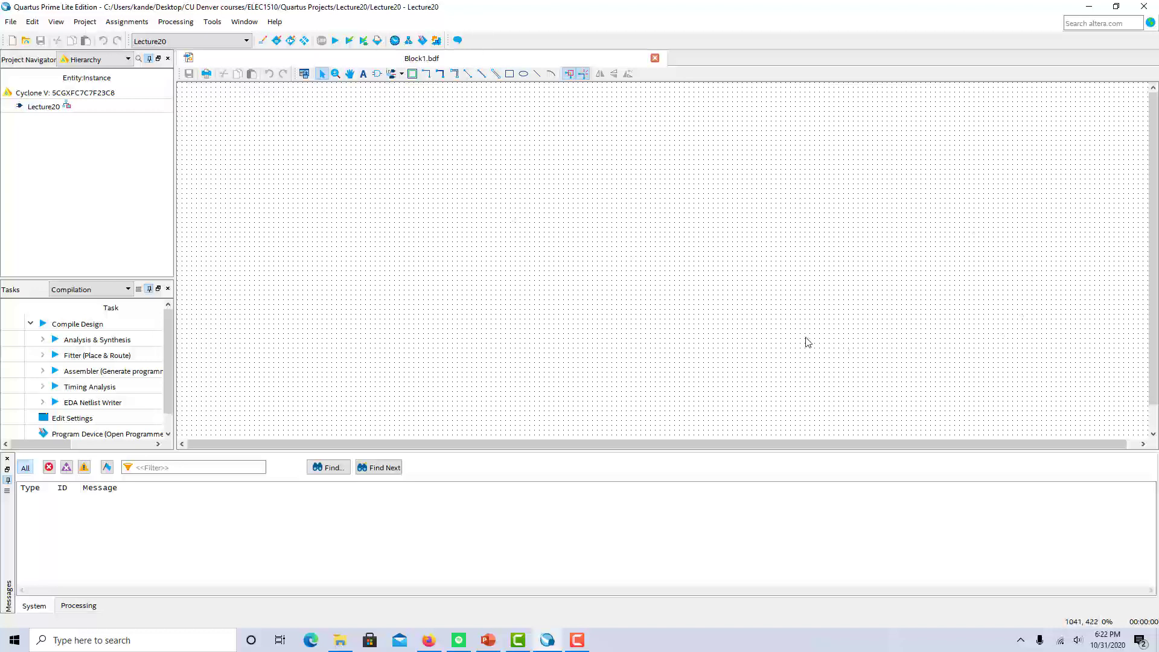
pyautogui.moveTo(390, 149)
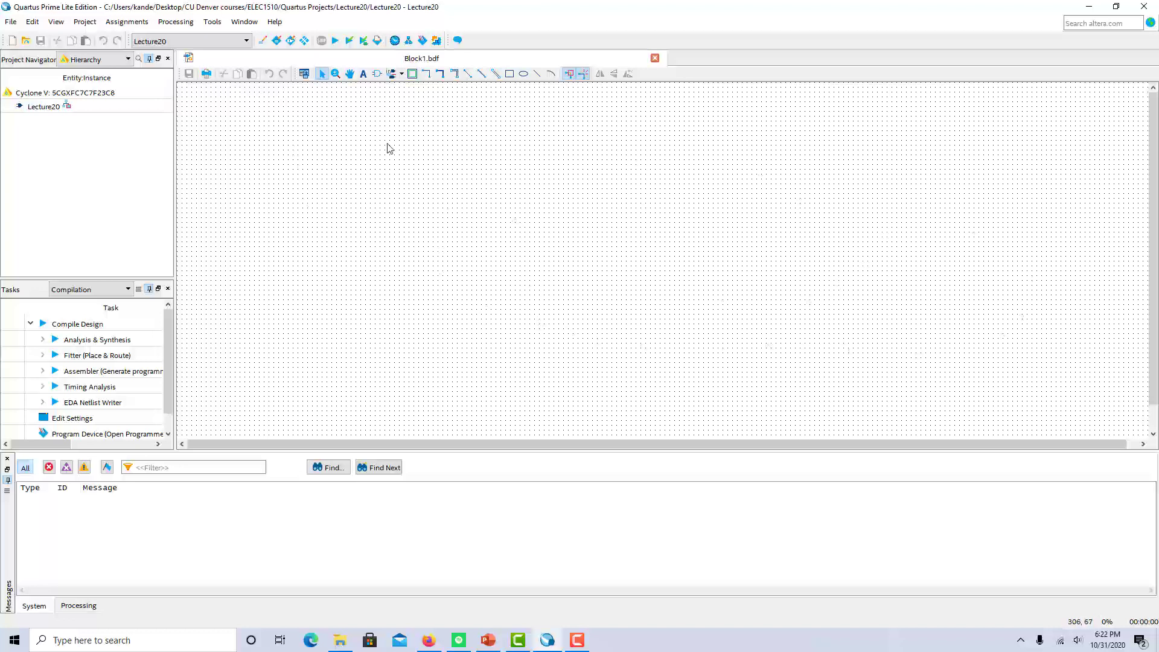
# Browse the primitives library, previewing and2 and or2, and place a dff D flip-flop on the schematic.
pyautogui.click(377, 73)
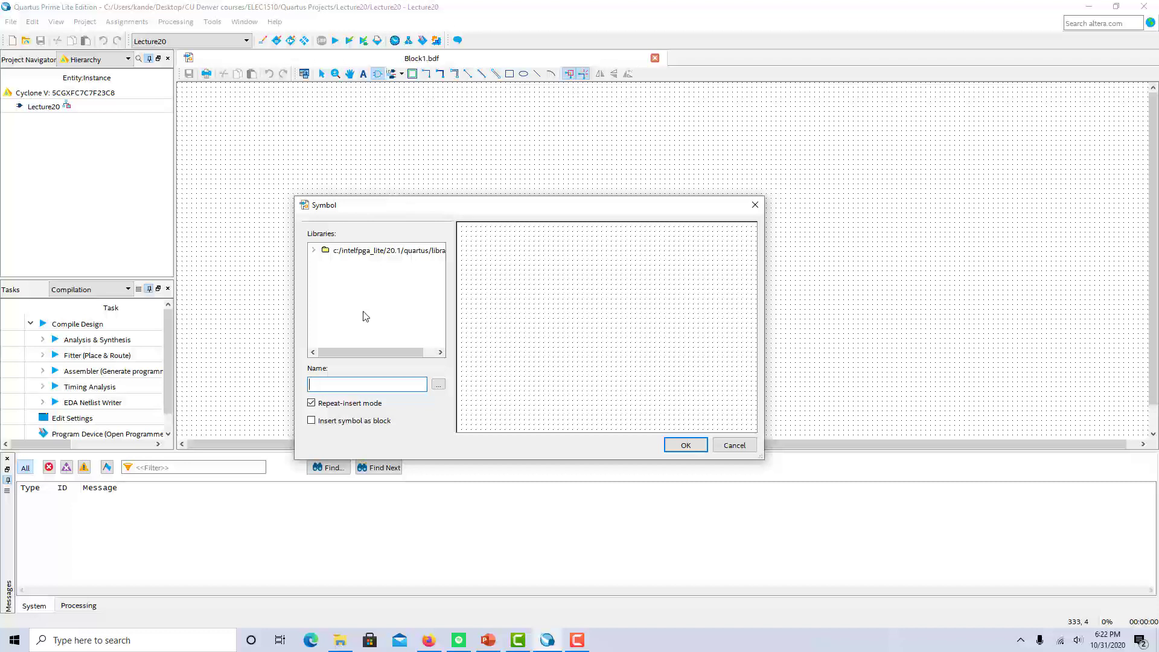
pyautogui.moveTo(362, 310)
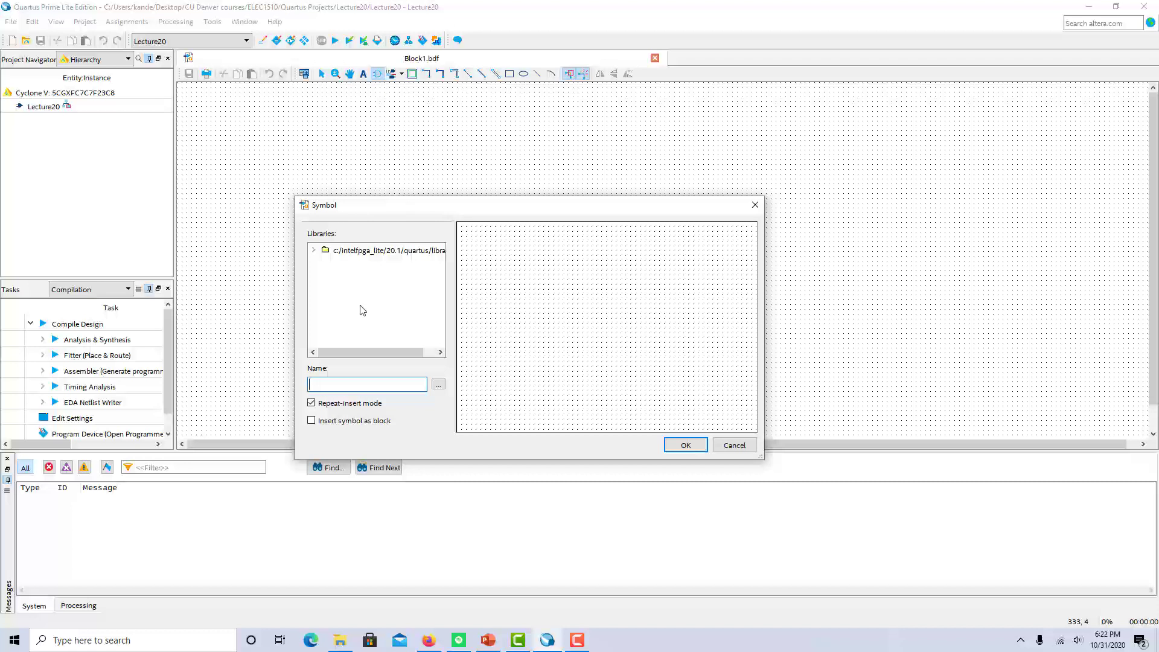
pyautogui.click(313, 250)
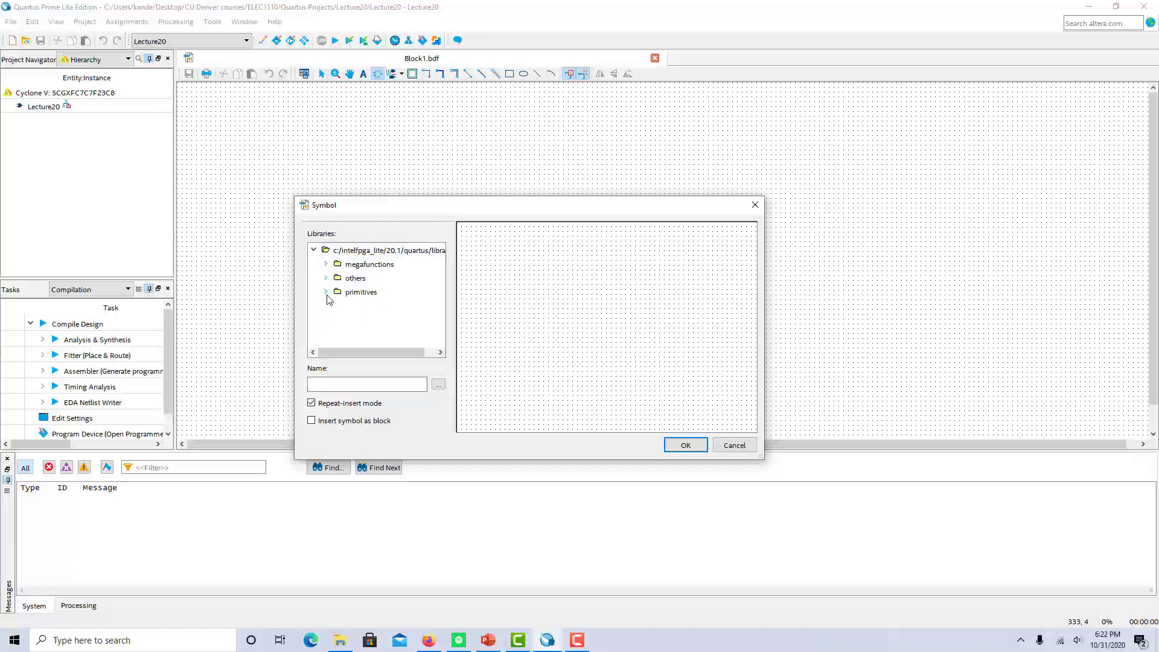
pyautogui.click(326, 291)
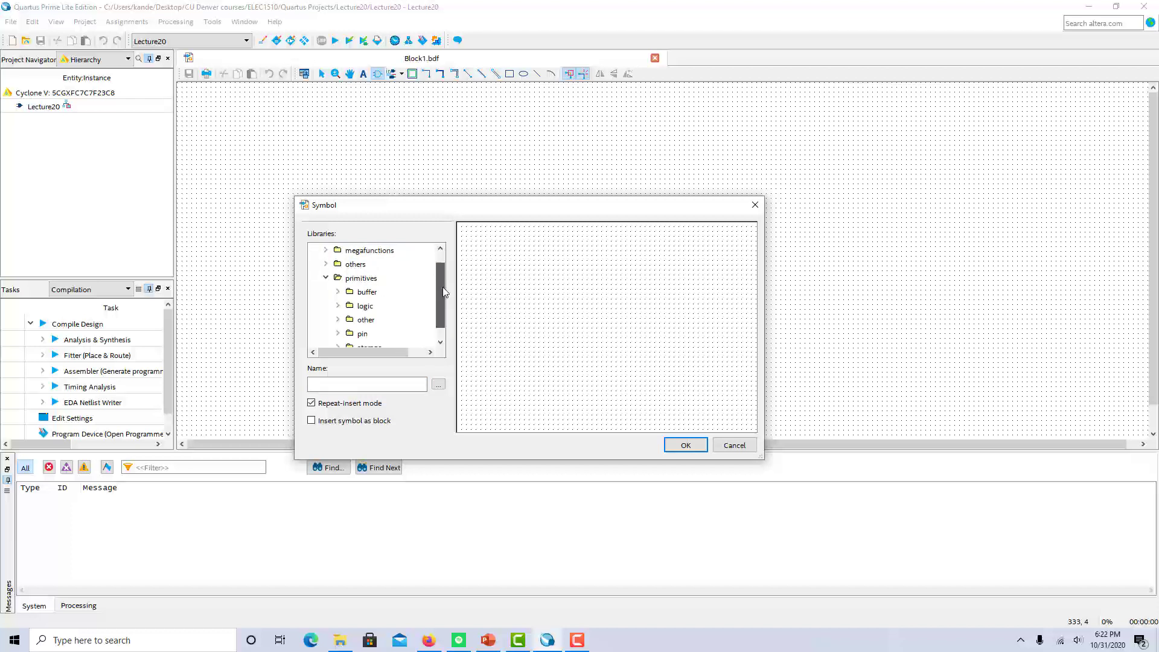
pyautogui.click(339, 291)
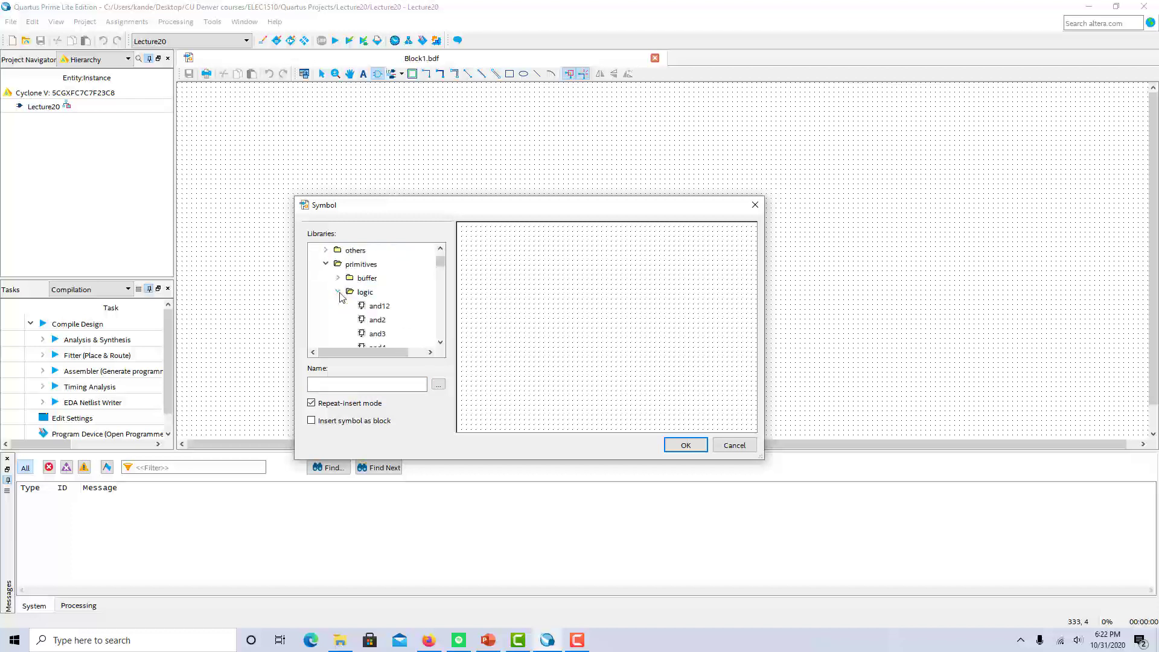
pyautogui.click(377, 320)
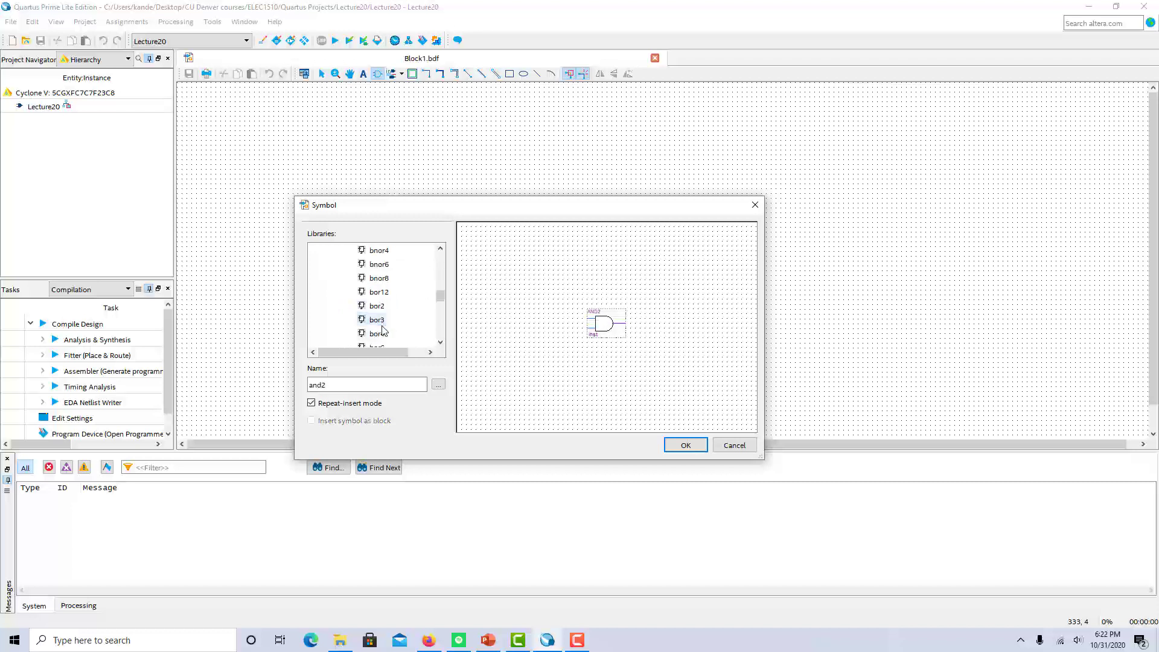
pyautogui.click(375, 320)
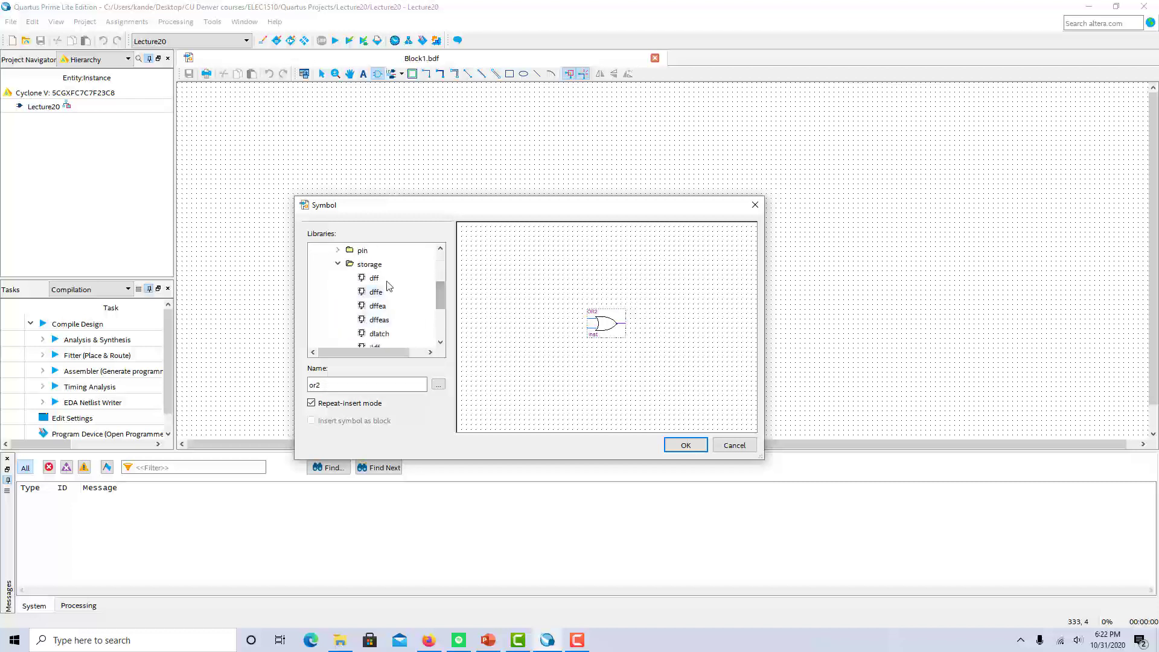
pyautogui.click(375, 278)
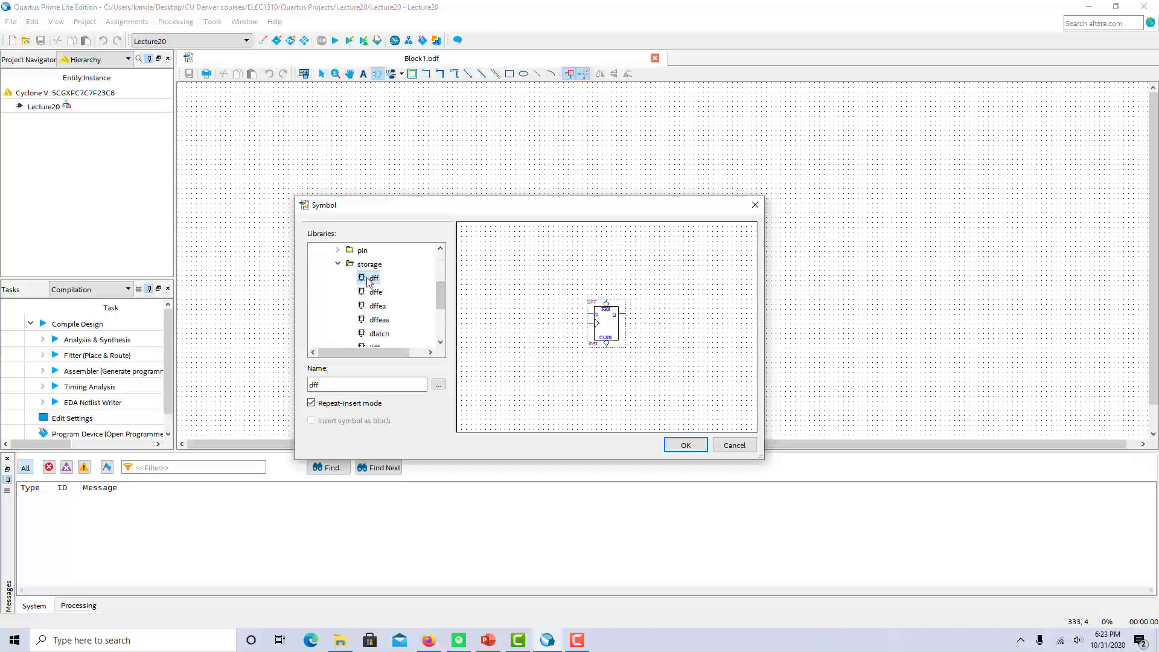
pyautogui.click(684, 444)
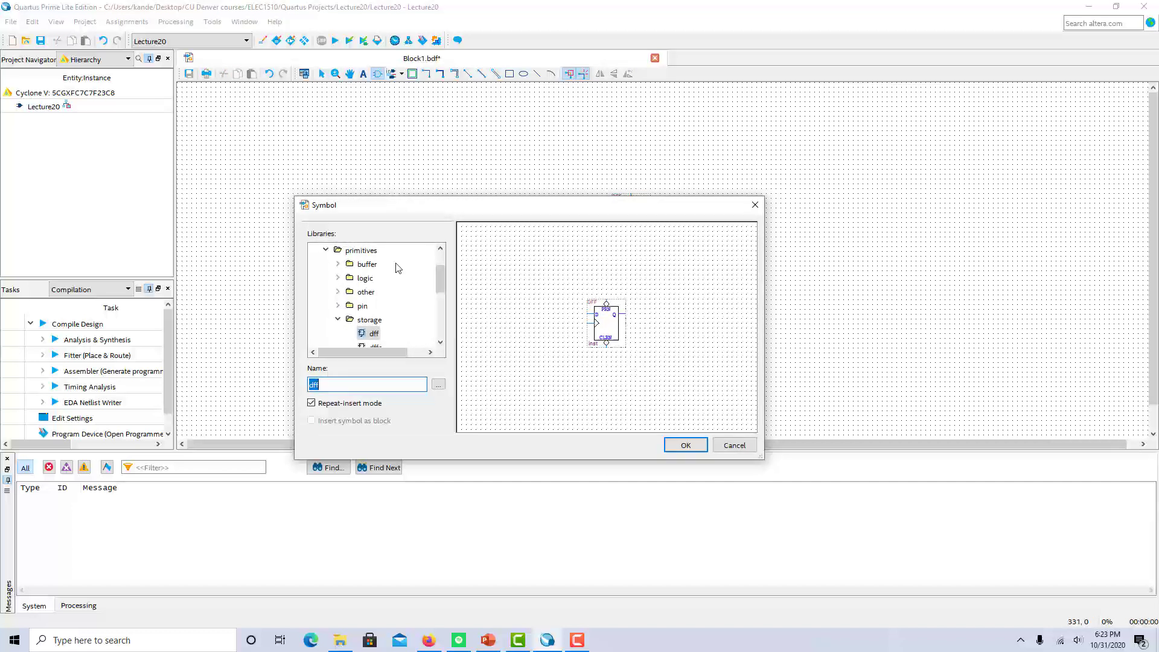
# Place a jkff JK flip-flop and a tff T flip-flop below the D flip-flop.
pyautogui.scroll(-3)
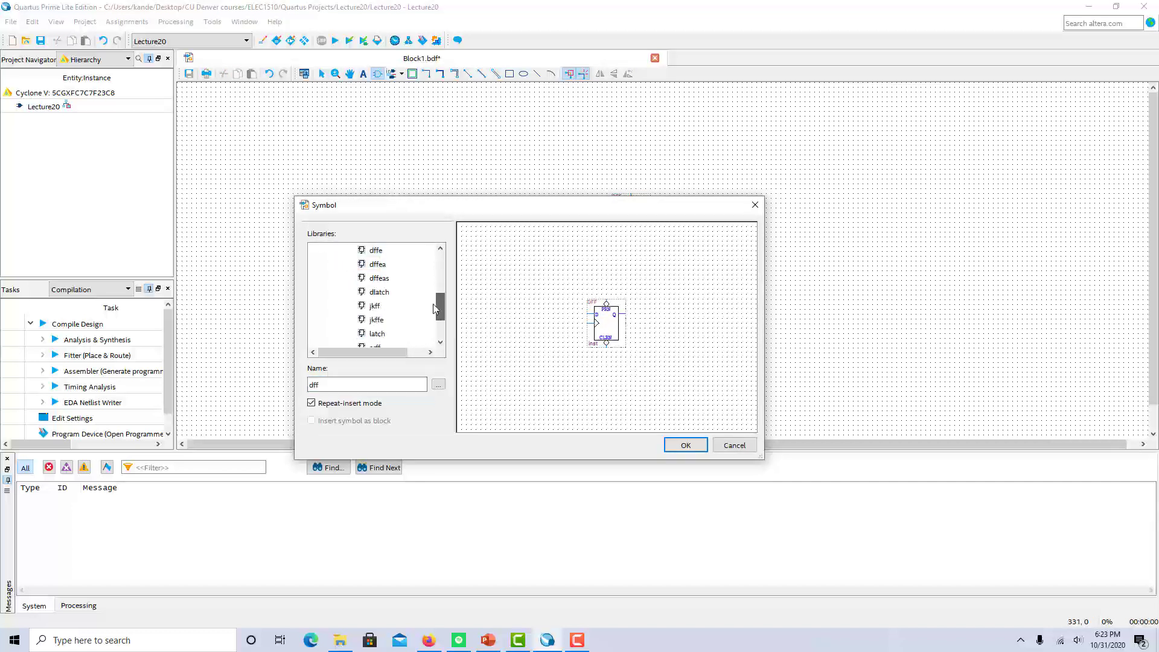
pyautogui.click(374, 305)
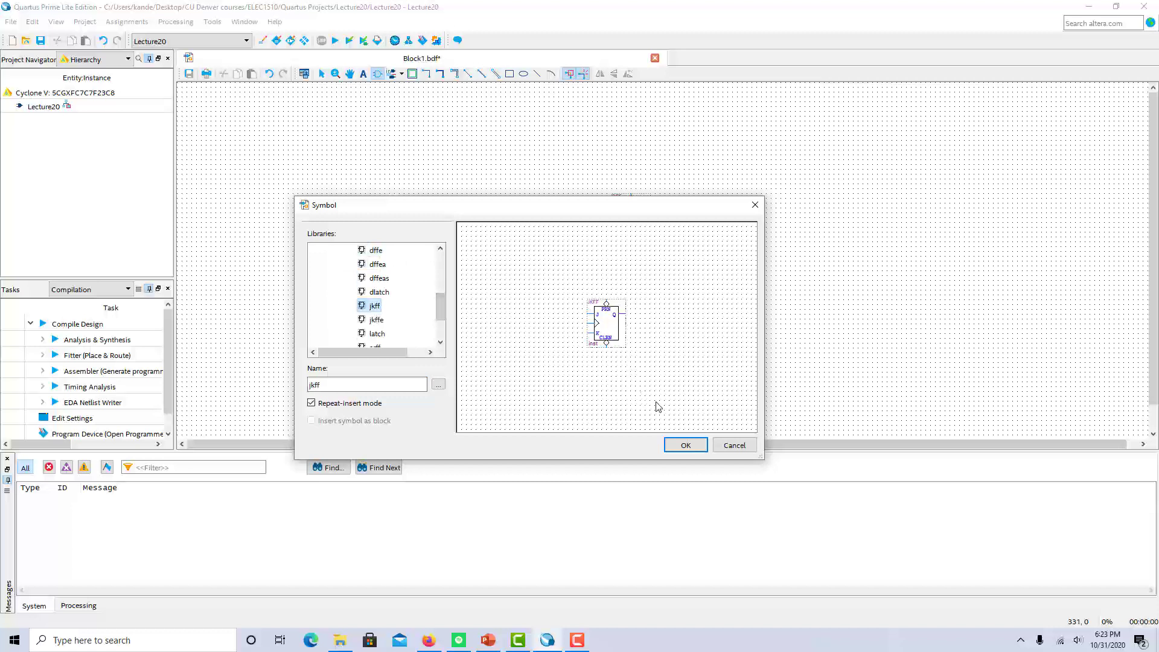
pyautogui.click(684, 444)
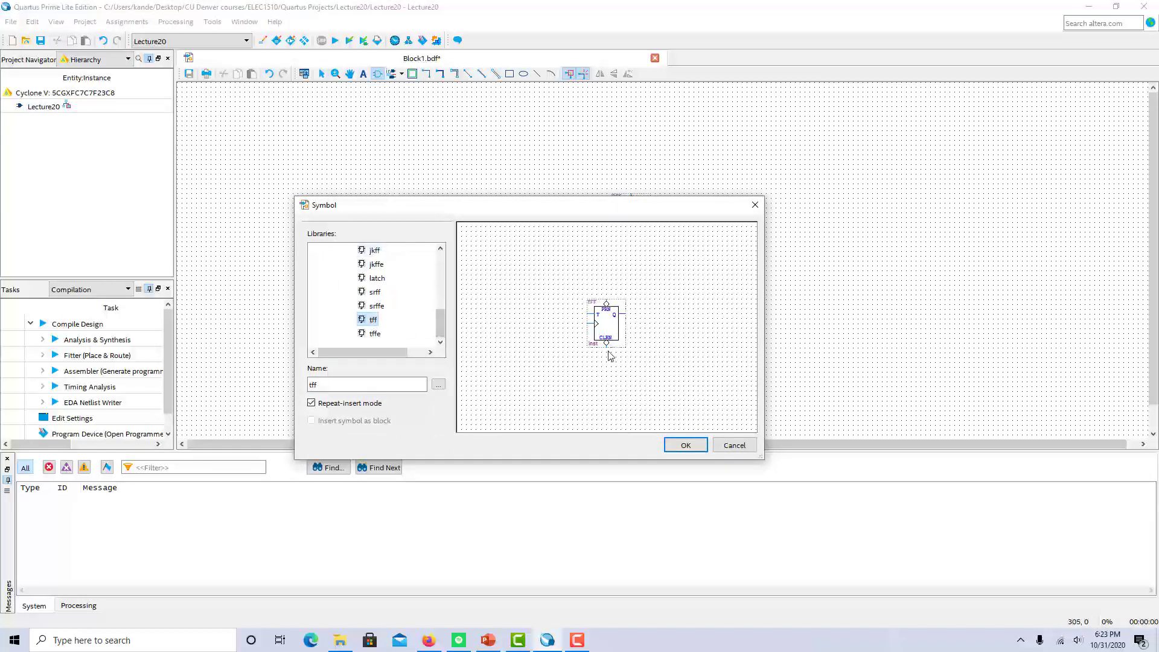
pyautogui.click(685, 445)
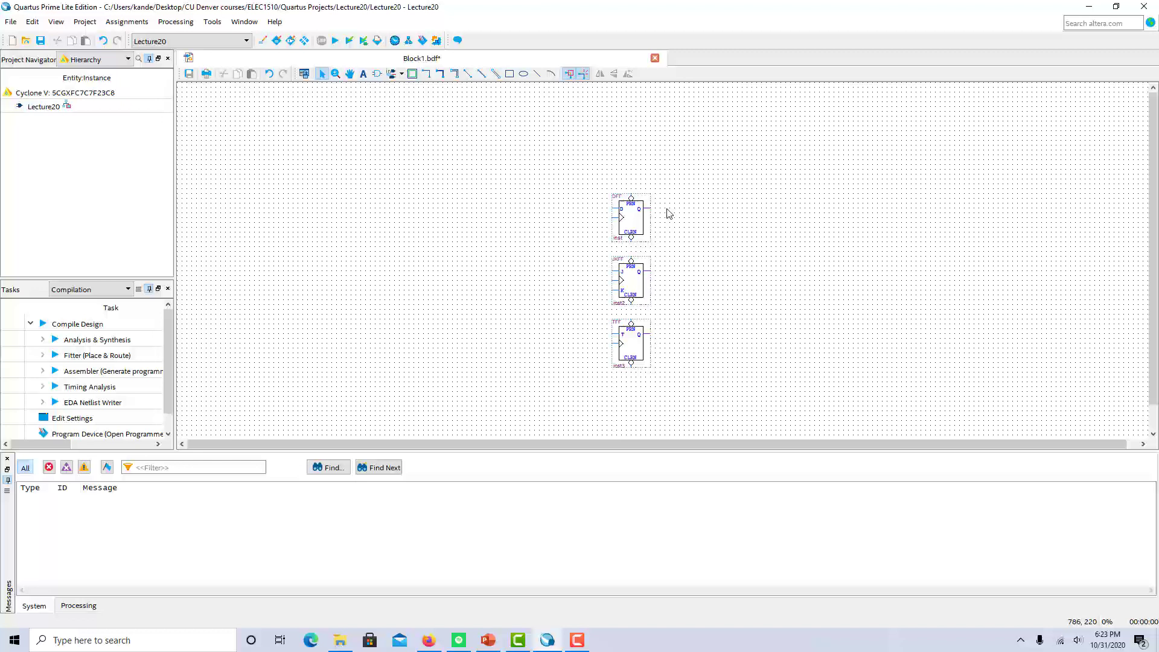
pyautogui.moveTo(677, 261)
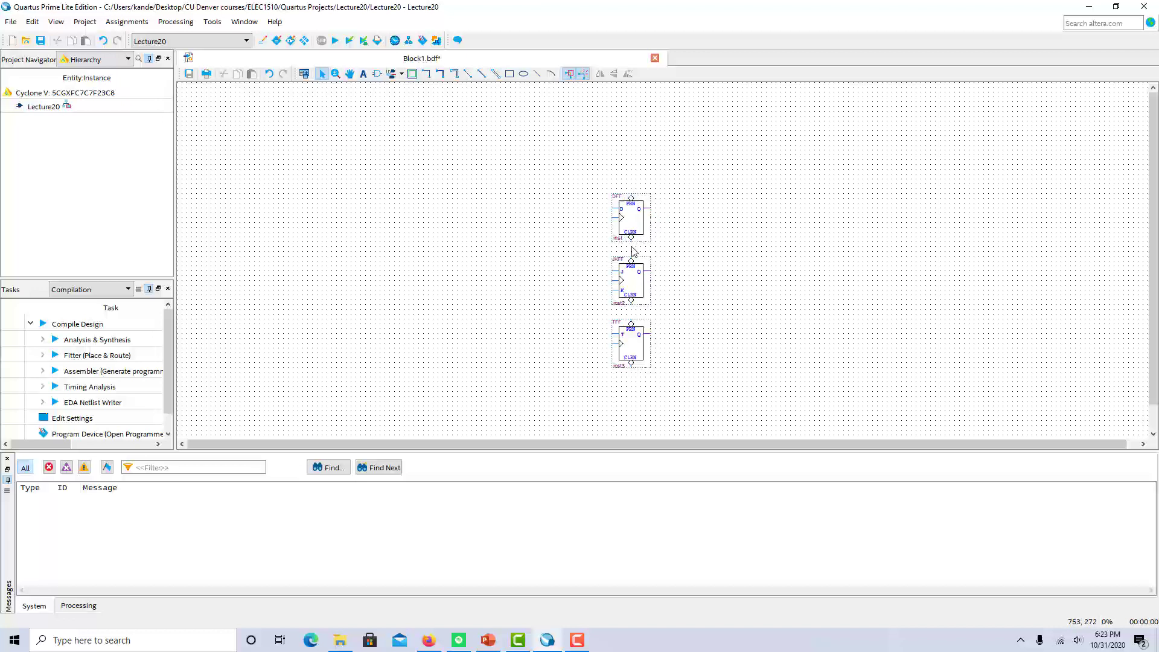
pyautogui.moveTo(654, 221)
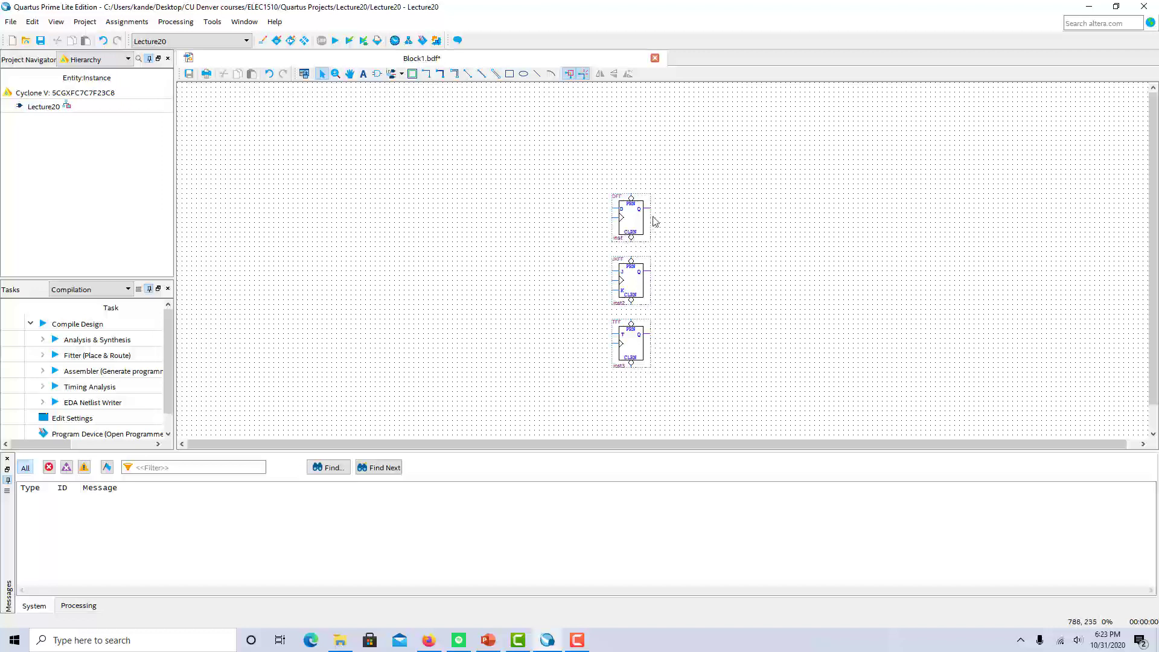
pyautogui.moveTo(686, 224)
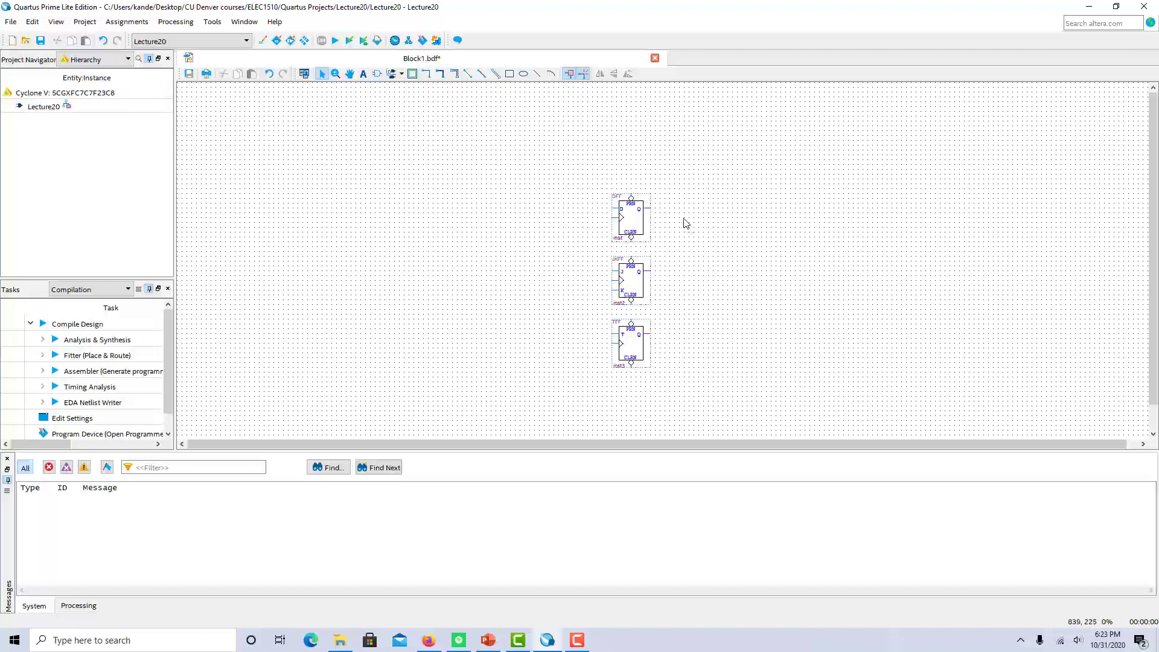
pyautogui.moveTo(599, 184)
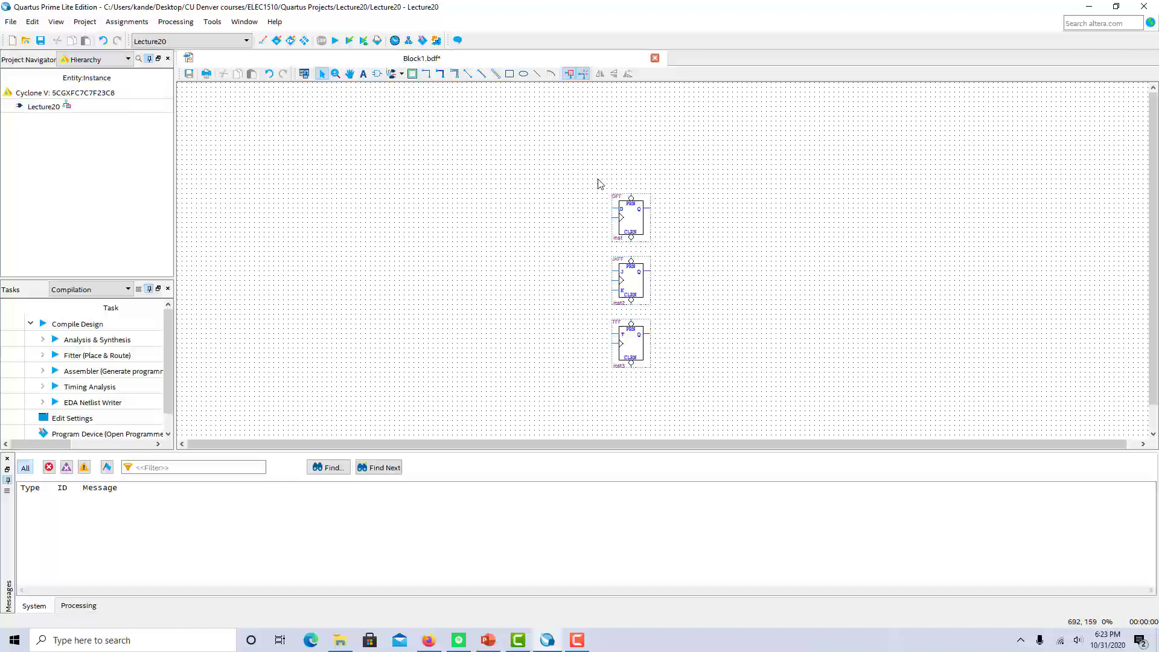
pyautogui.moveTo(653, 214)
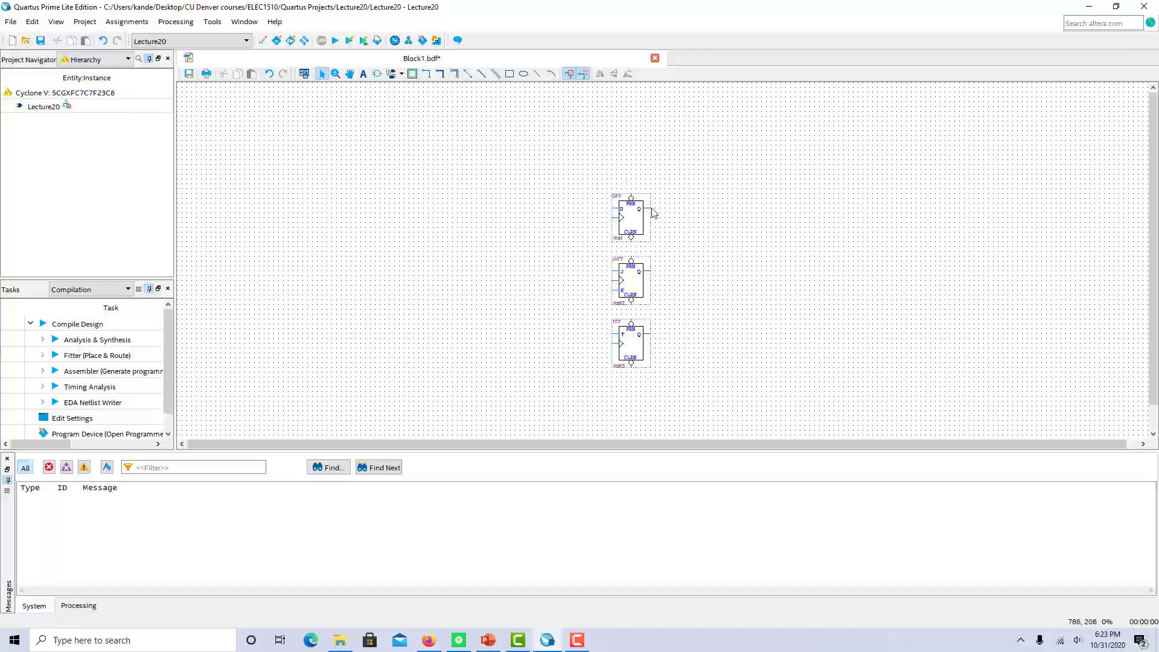
pyautogui.moveTo(688, 249)
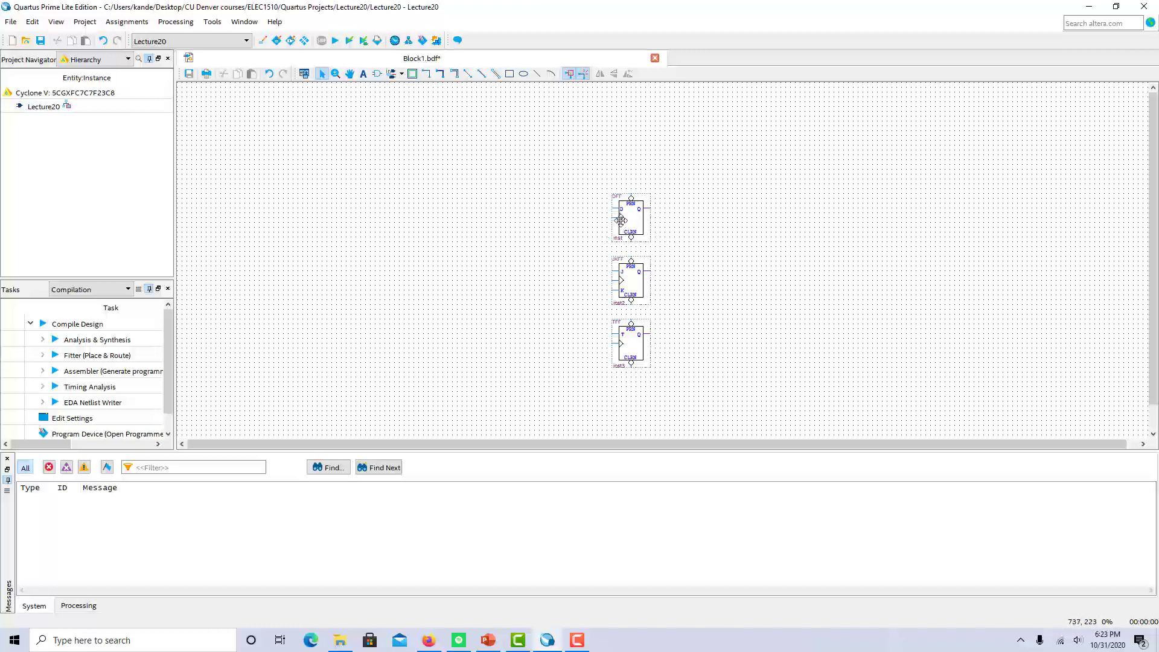
pyautogui.moveTo(634, 281)
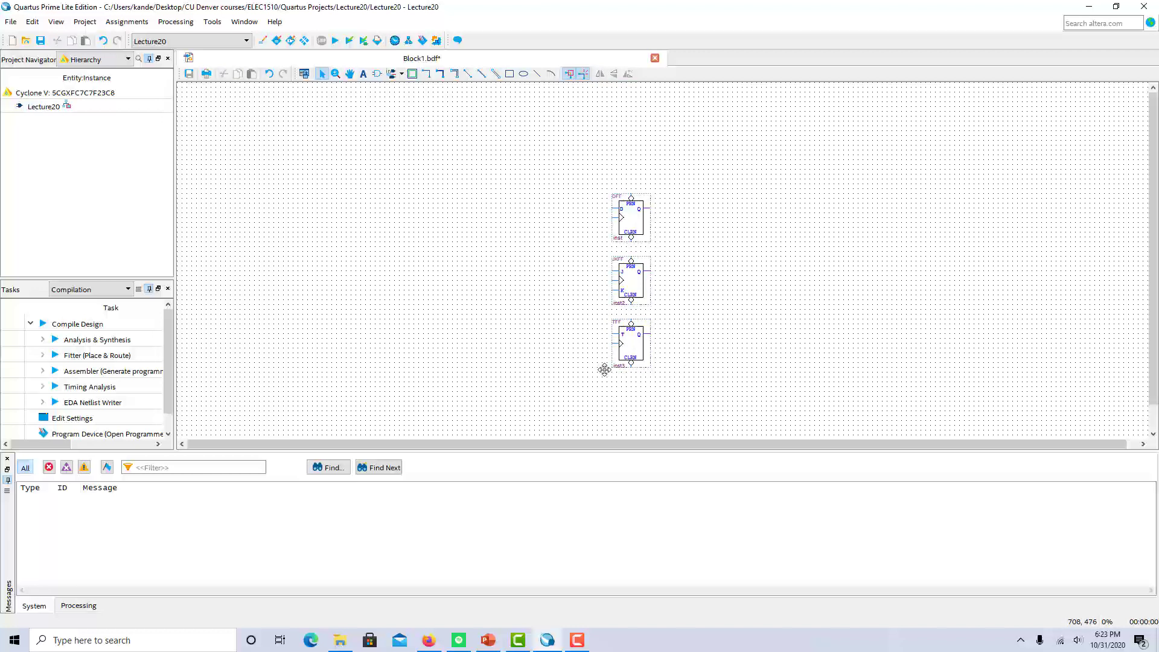
pyautogui.moveTo(639, 157)
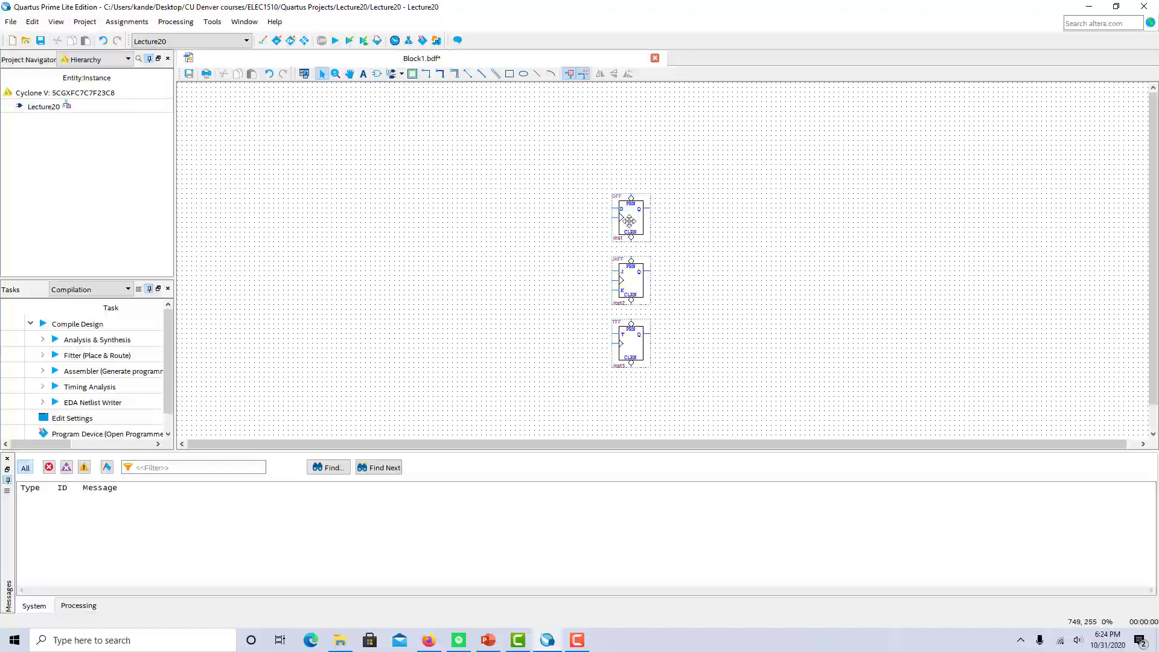
pyautogui.click(629, 218)
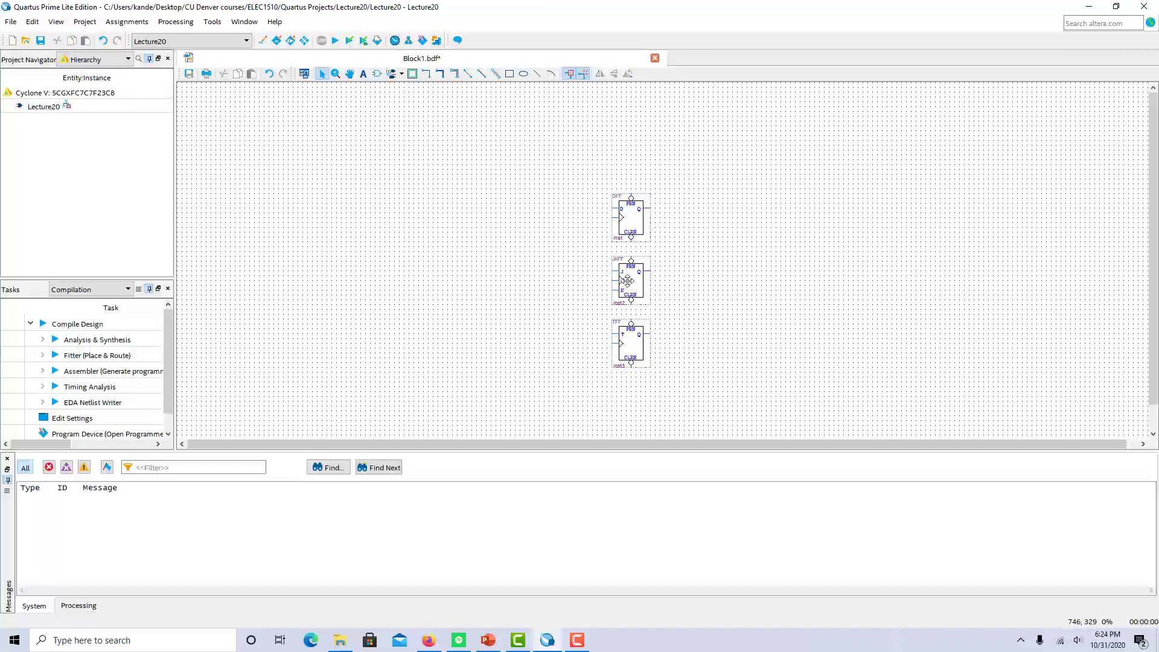
pyautogui.moveTo(651, 343)
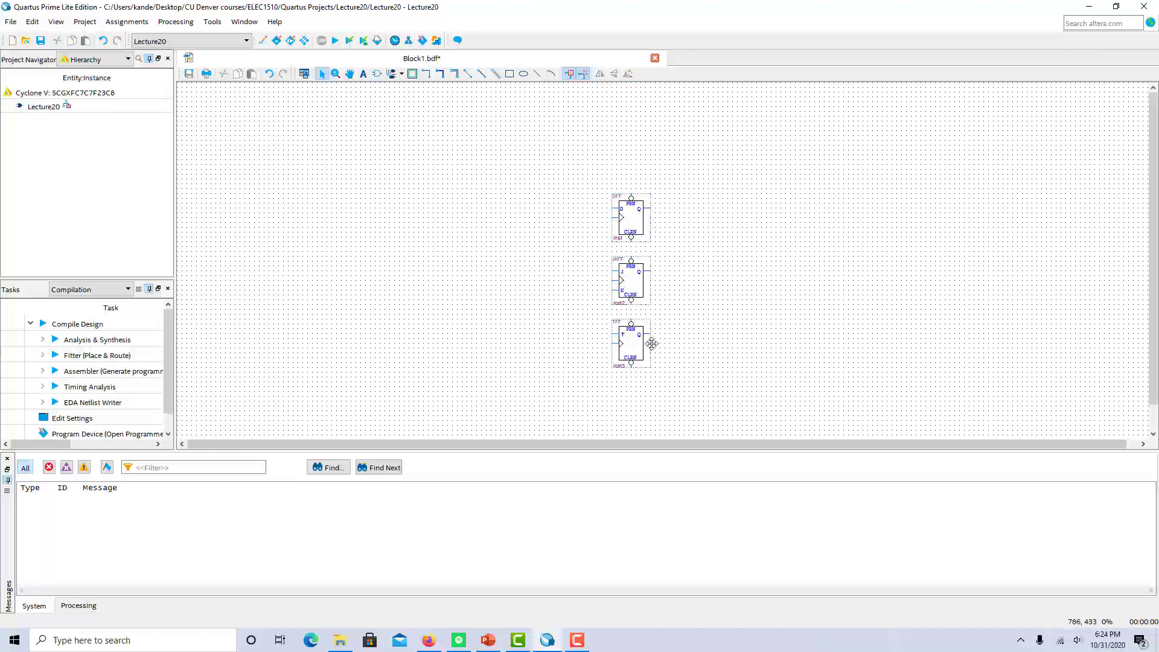
pyautogui.moveTo(680, 353)
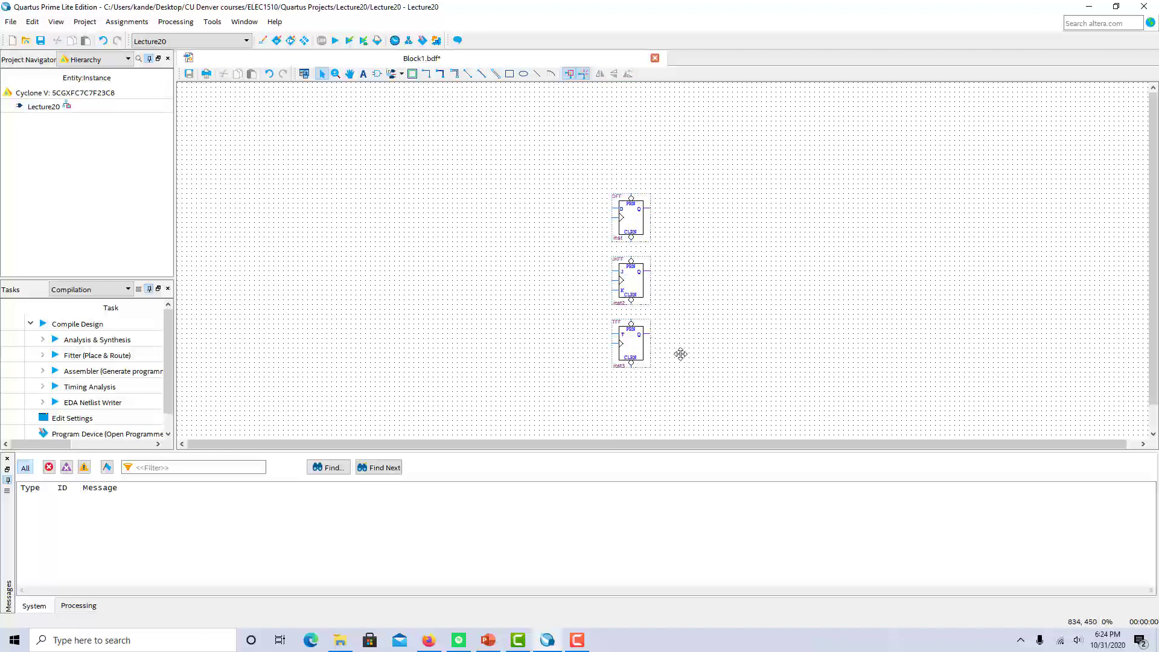
# Keep only the D flip-flop, name its input pin D and its Q output pin F.
pyautogui.moveTo(588, 248); pyautogui.dragTo(691, 399)
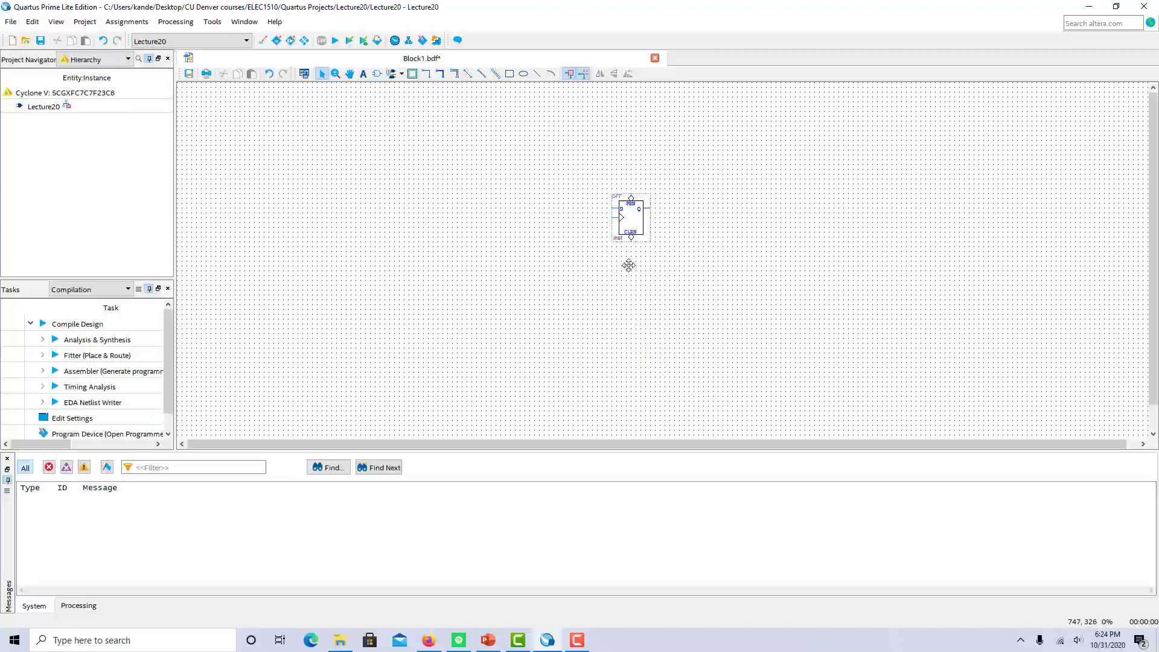
pyautogui.moveTo(628, 218); pyautogui.dragTo(533, 281)
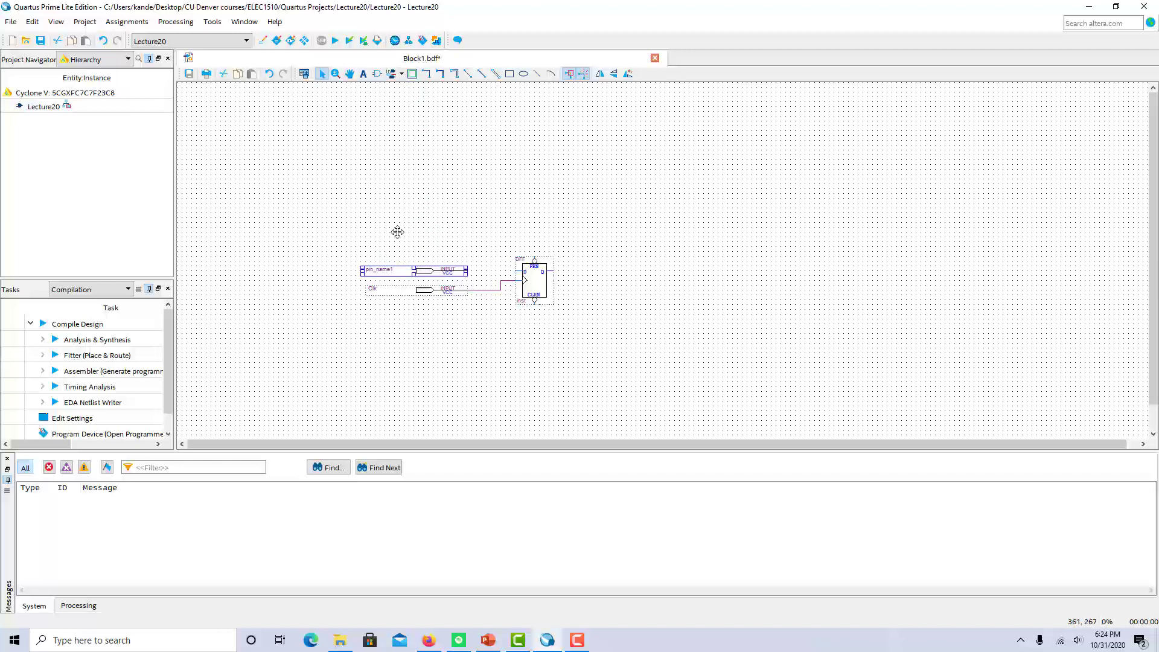
pyautogui.click(380, 269)
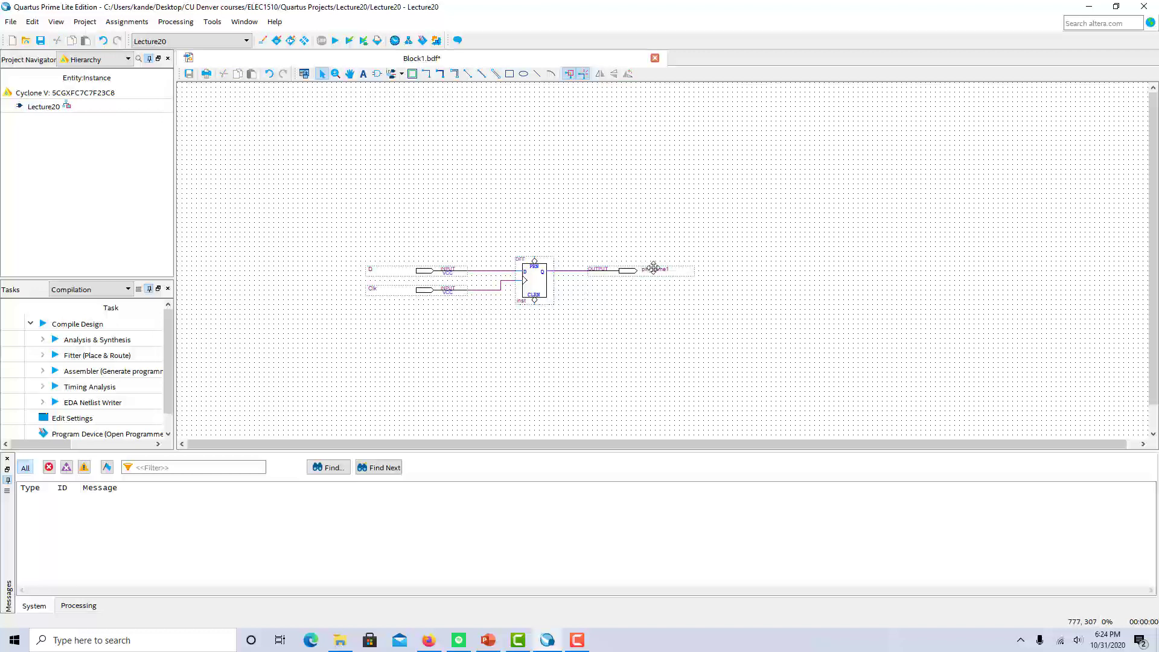
pyautogui.click(655, 270)
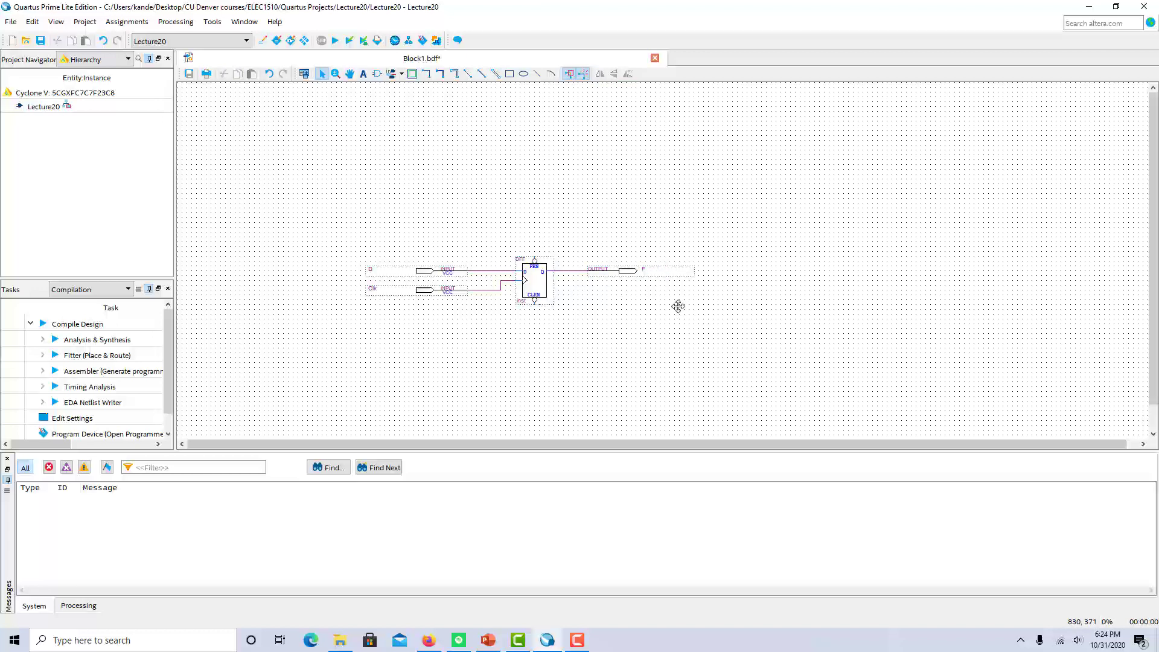
pyautogui.moveTo(53, 59)
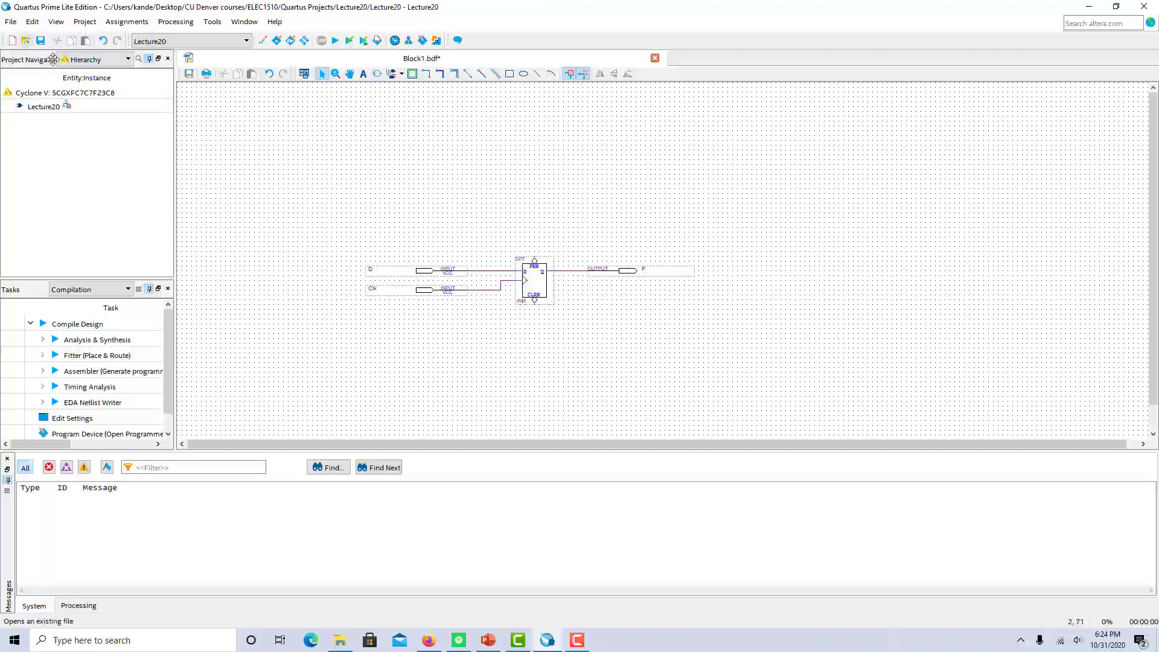
# Save the schematic as Lecture20.bdf and run a full compilation of the design.
pyautogui.click(10, 21)
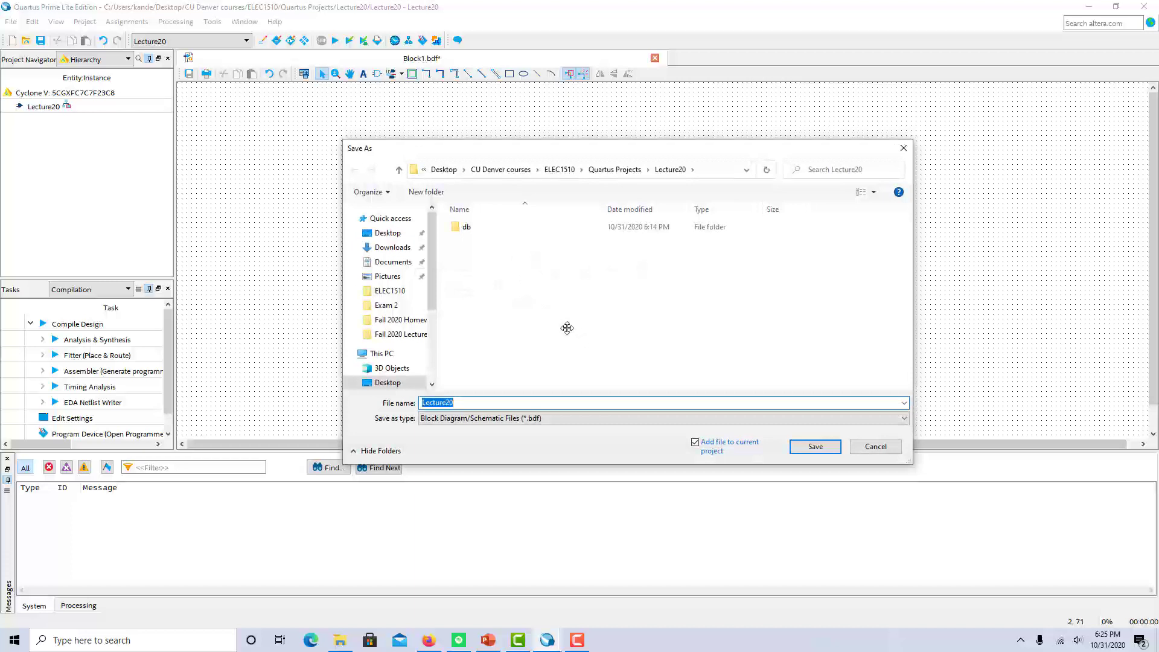
pyautogui.click(813, 446)
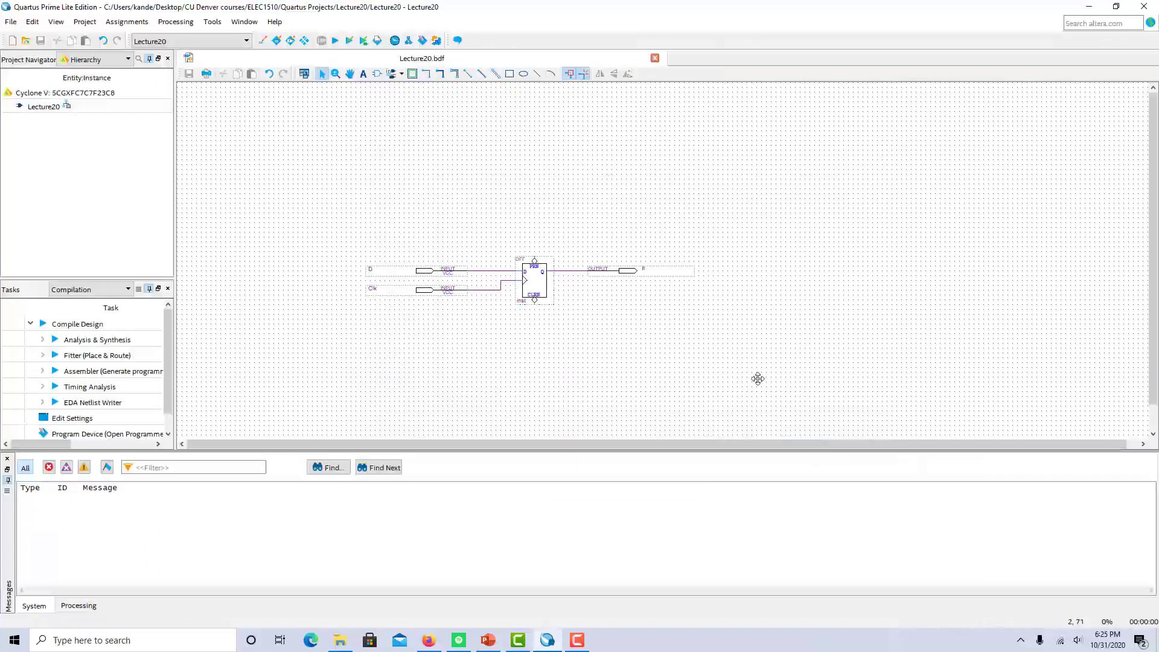
pyautogui.click(334, 40)
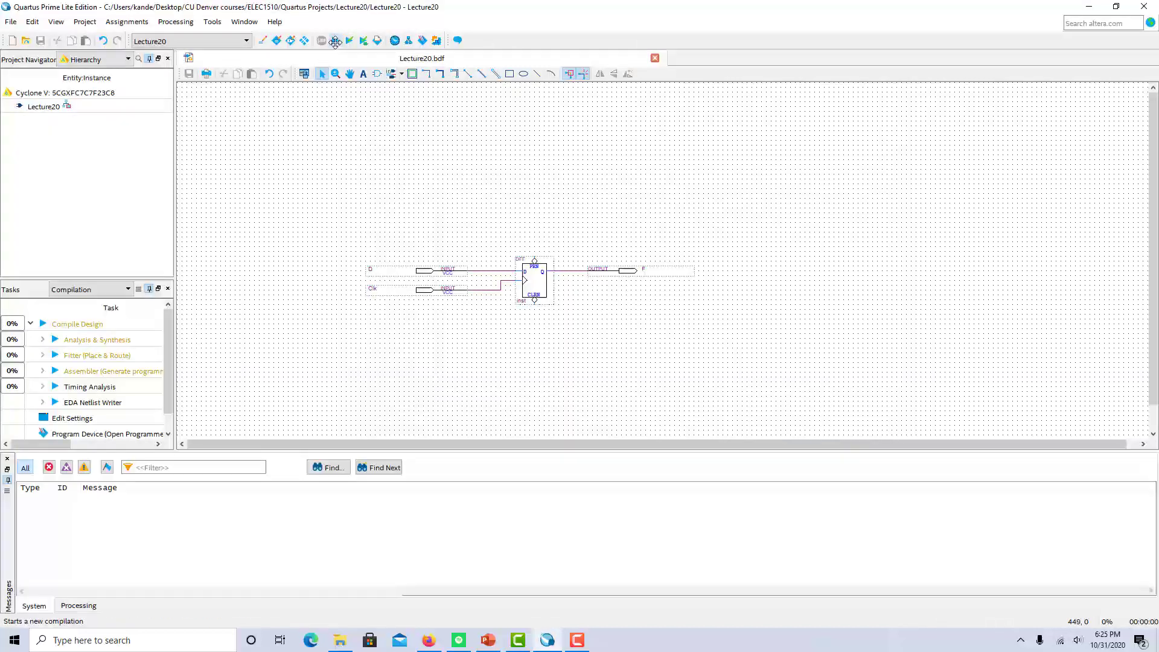
pyautogui.click(320, 40)
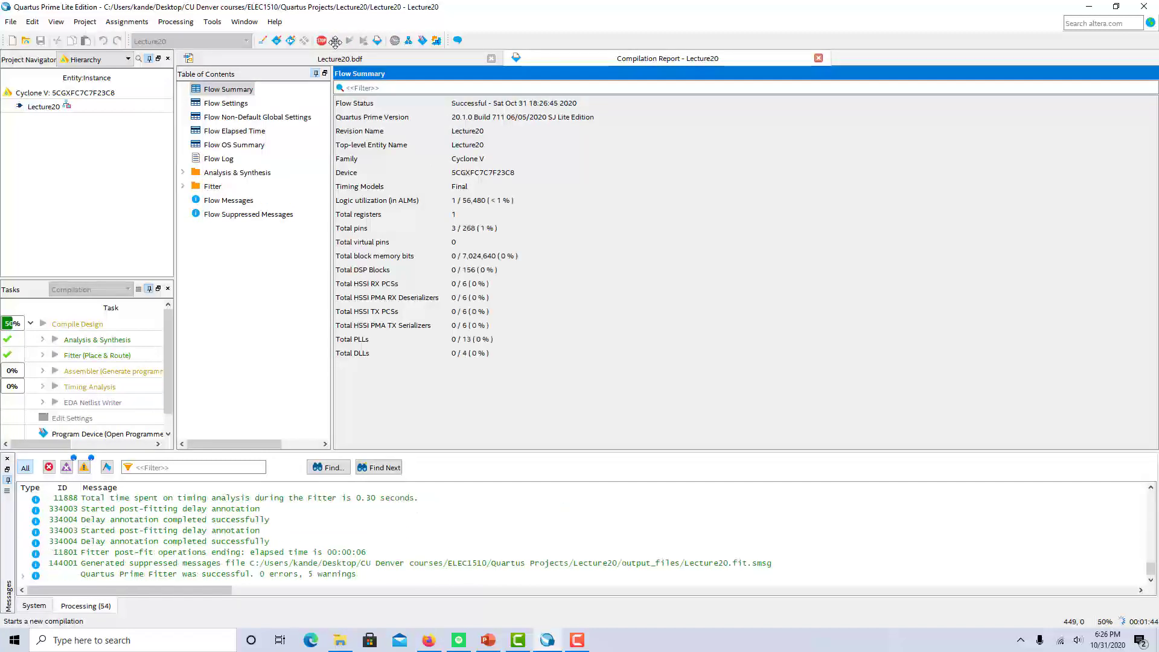
pyautogui.click(335, 40)
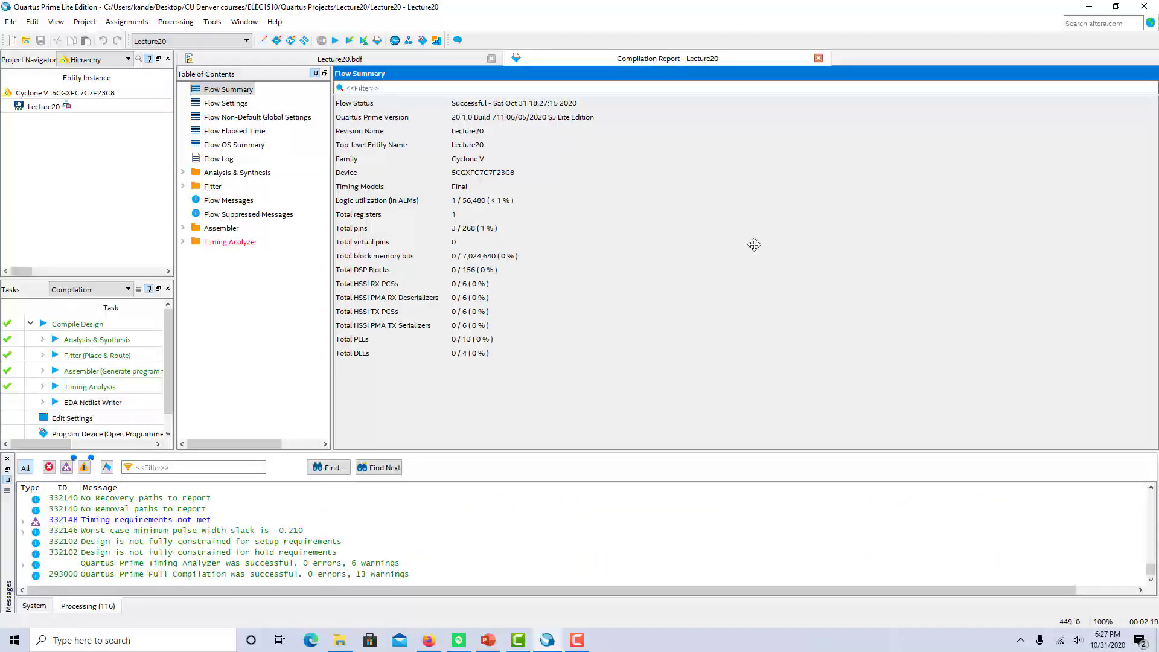
pyautogui.moveTo(751, 254)
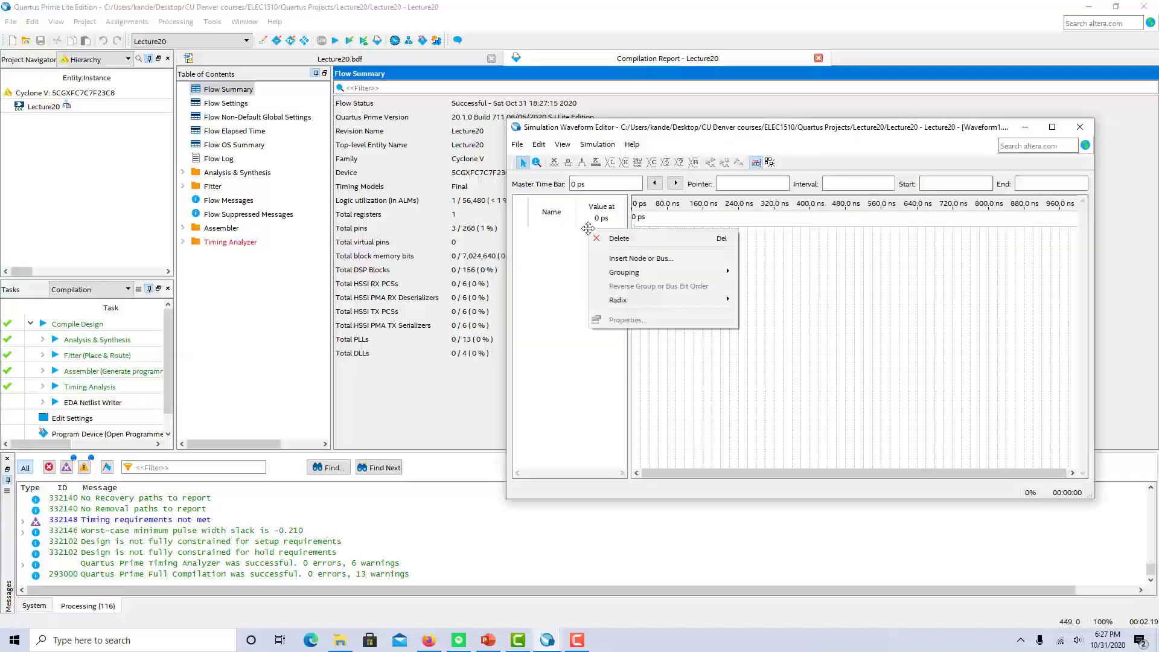
# Add all design pins Clk, D and F to the waveform via the Node Finder.
pyautogui.click(640, 258)
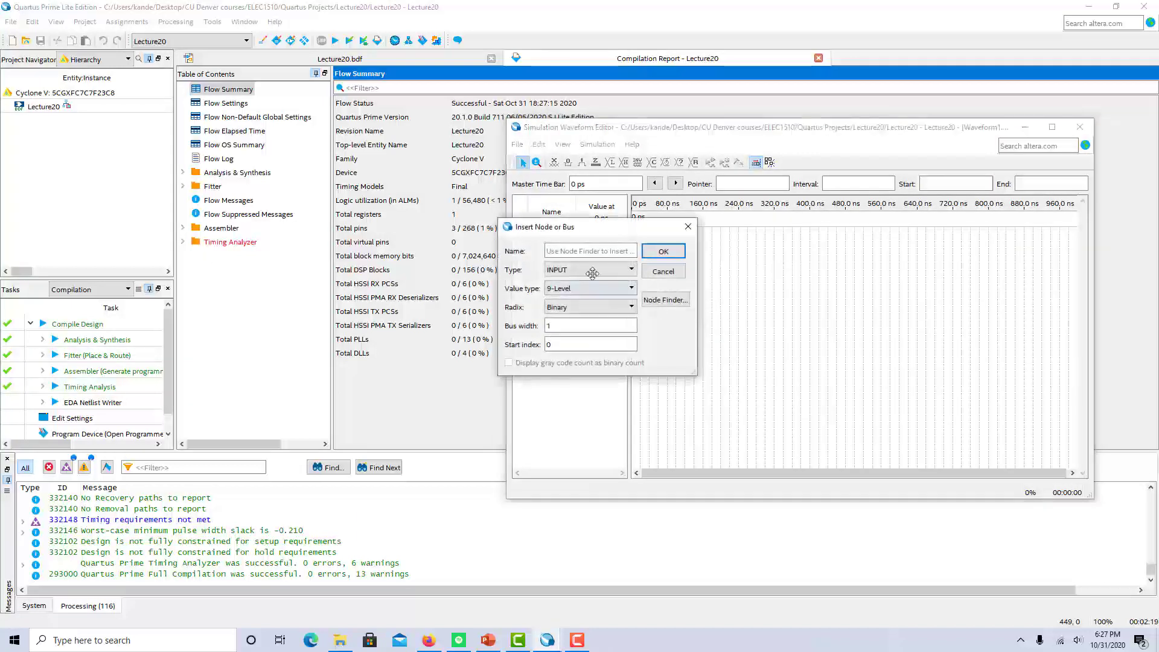
pyautogui.click(664, 299)
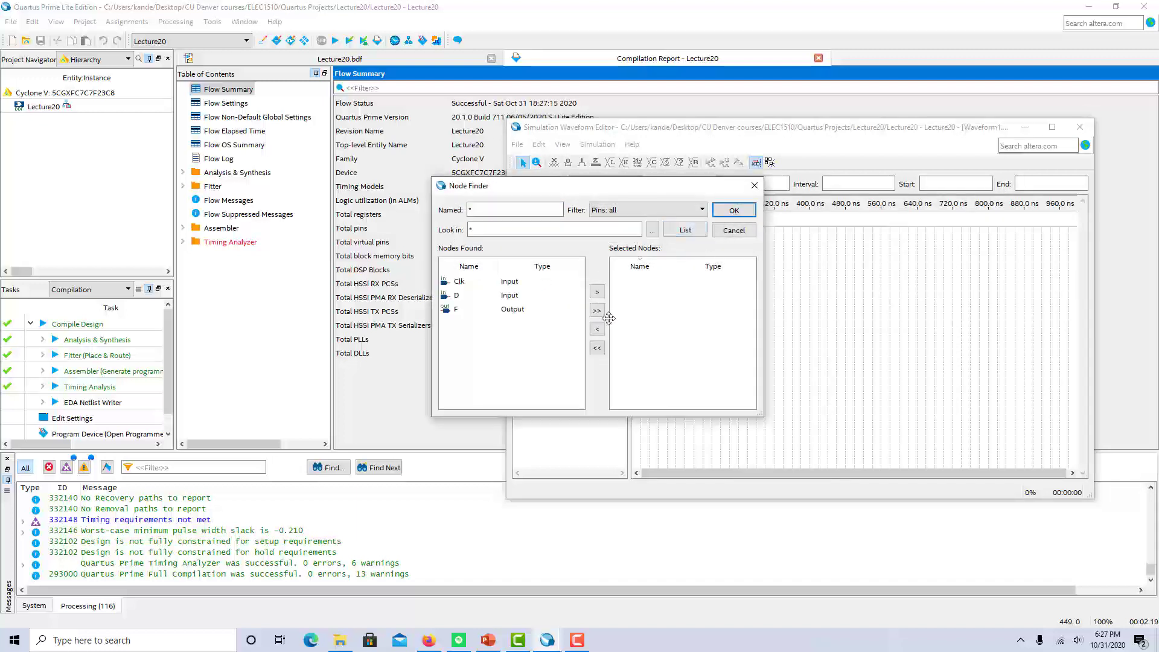
pyautogui.click(457, 309)
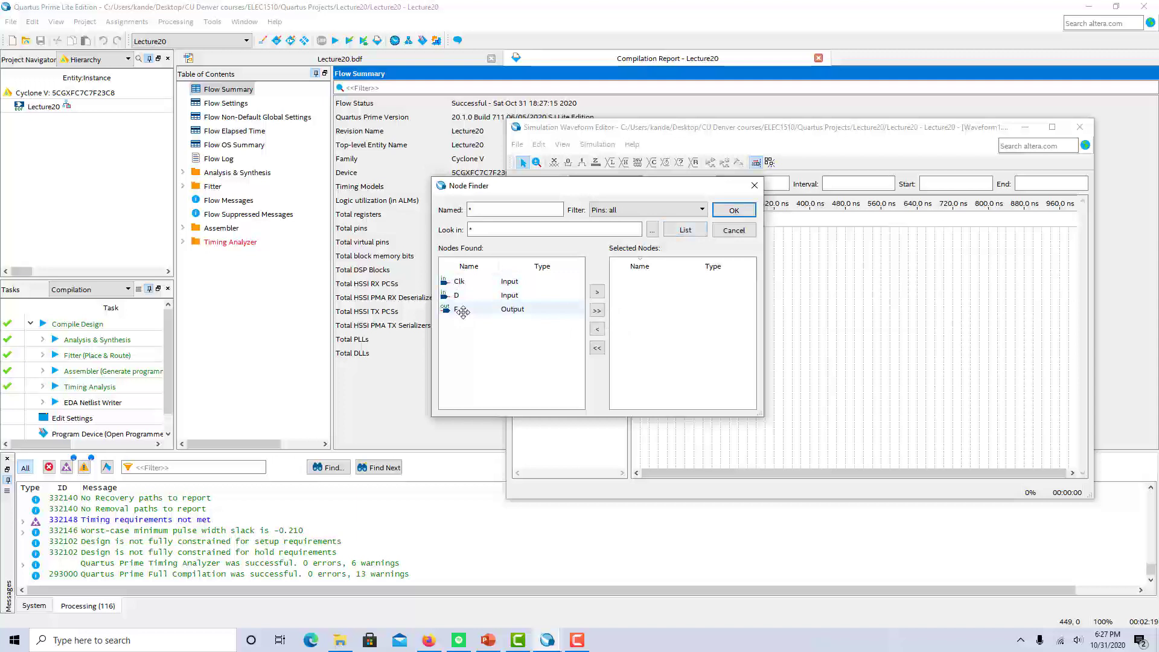
pyautogui.click(597, 309)
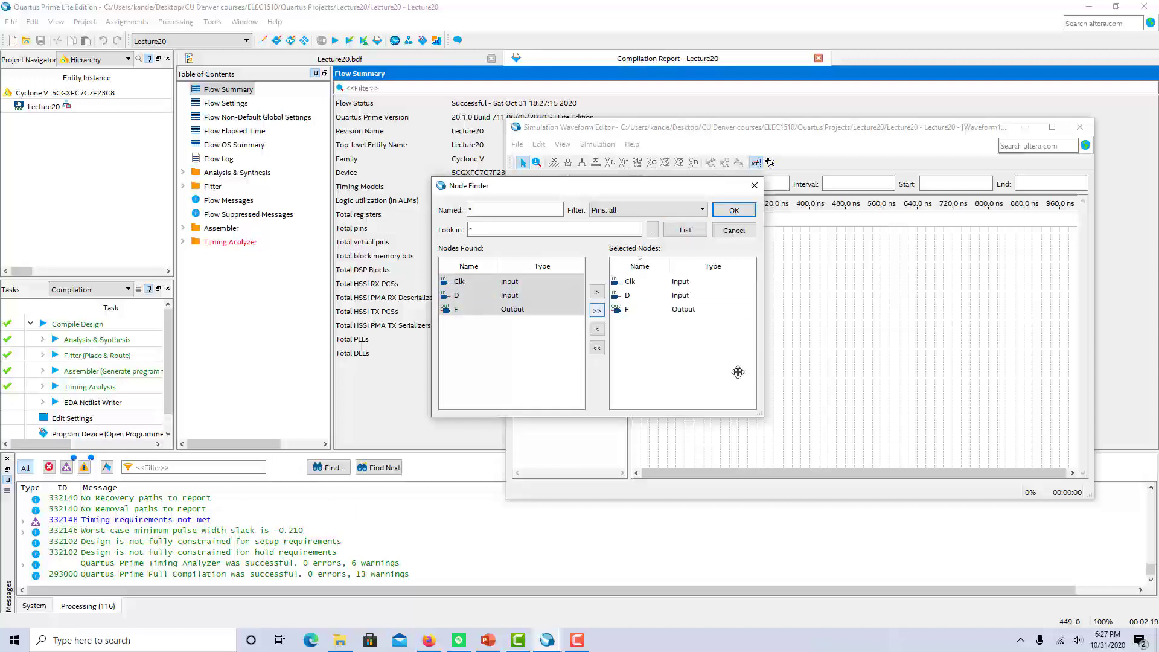
pyautogui.click(732, 209)
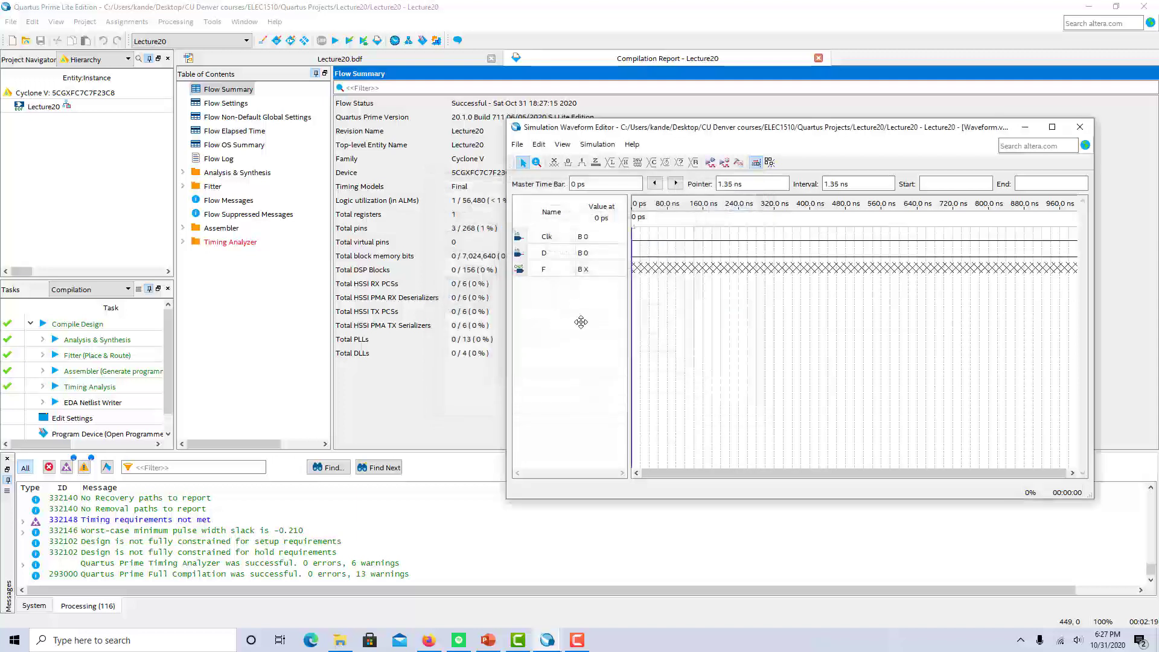
pyautogui.moveTo(506, 316)
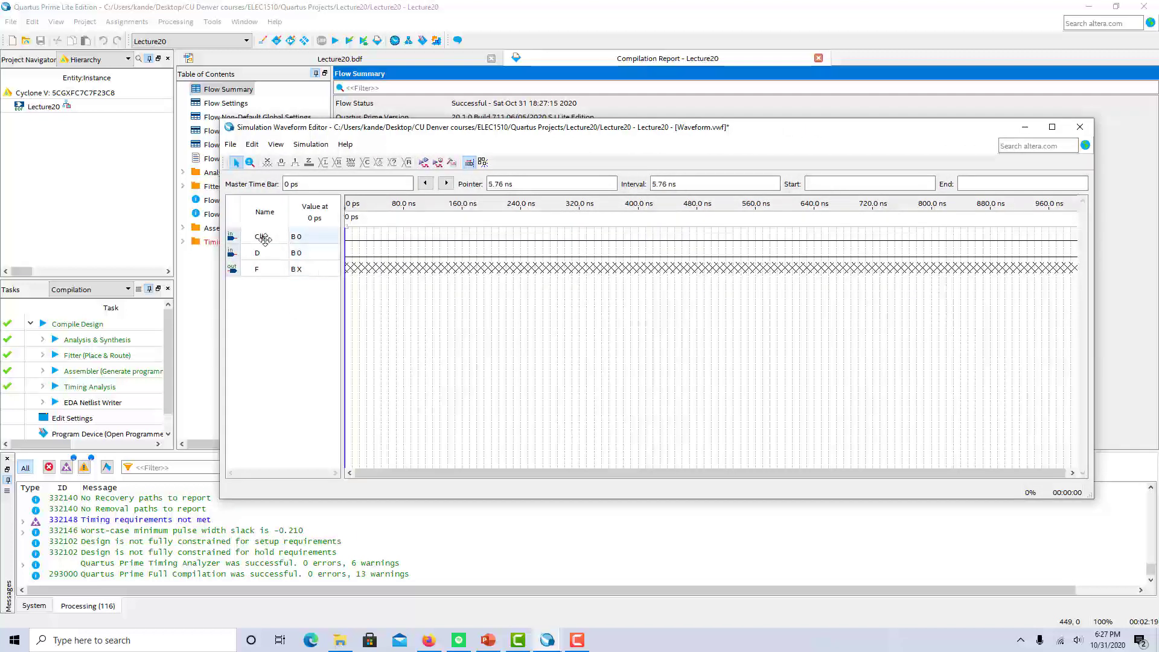
# Overwrite the Clk signal with a repeating clock of 100 ns period.
pyautogui.click(263, 236)
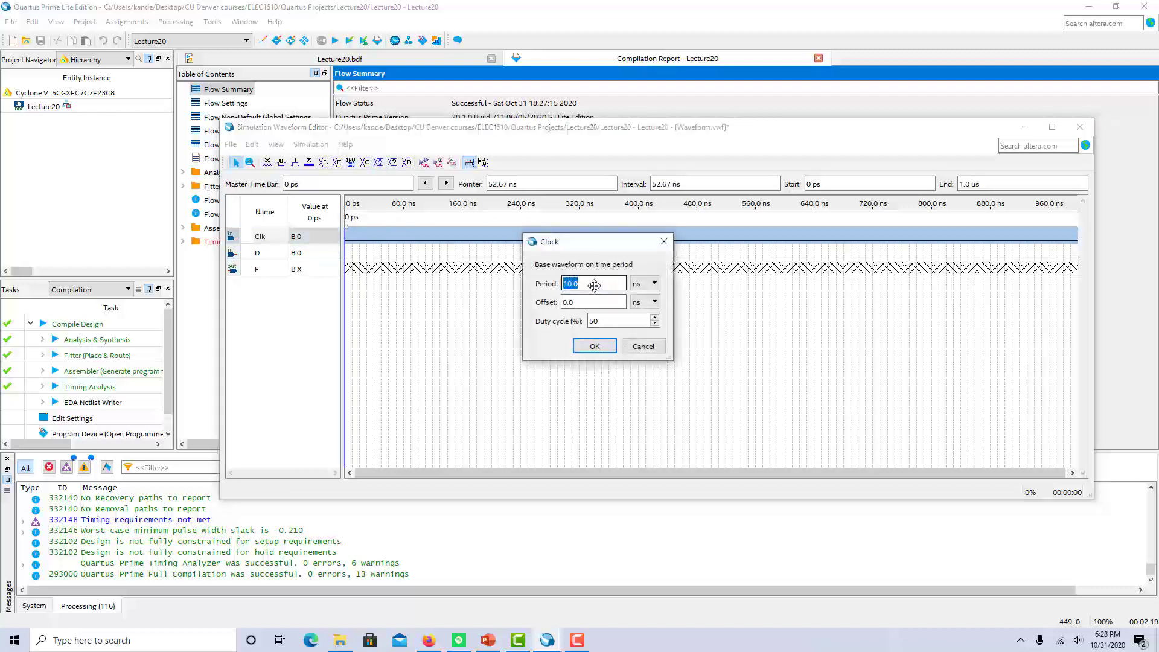
pyautogui.write('100')
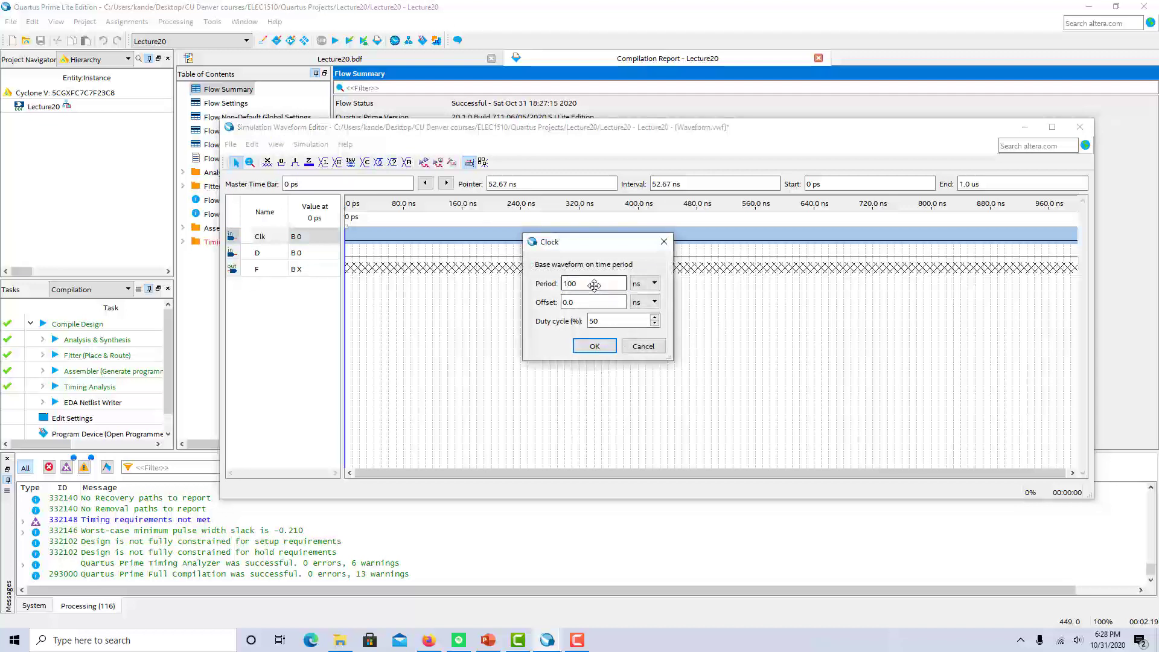
pyautogui.click(594, 345)
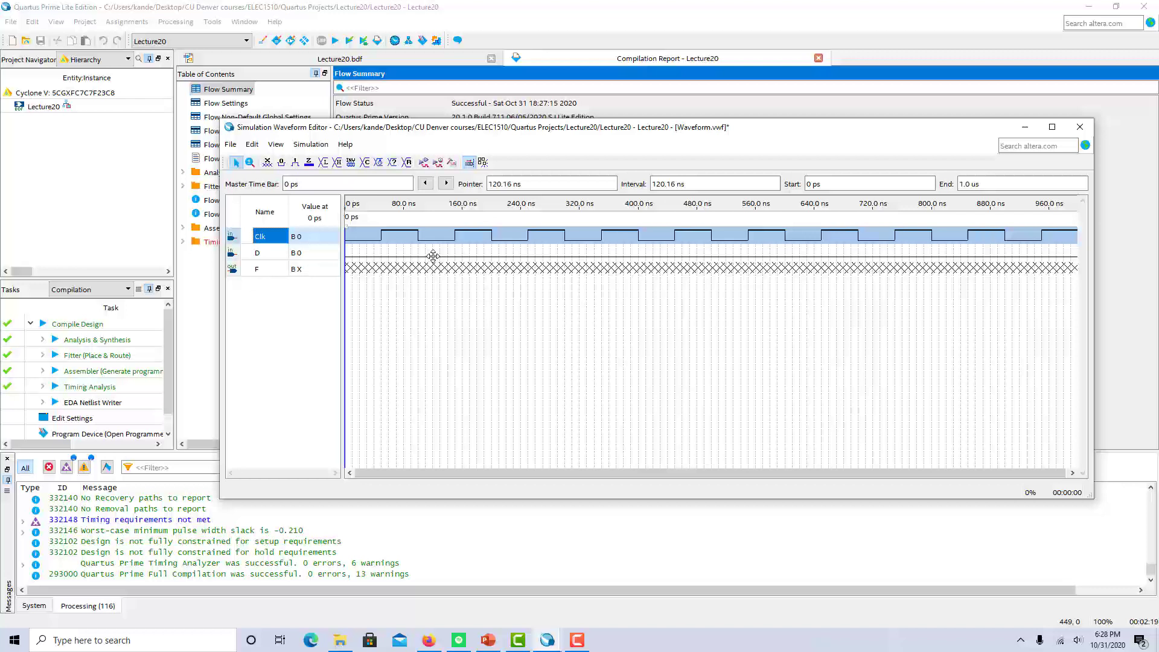
# Force the D signal high over an early interval and several later intervals.
pyautogui.click(257, 253)
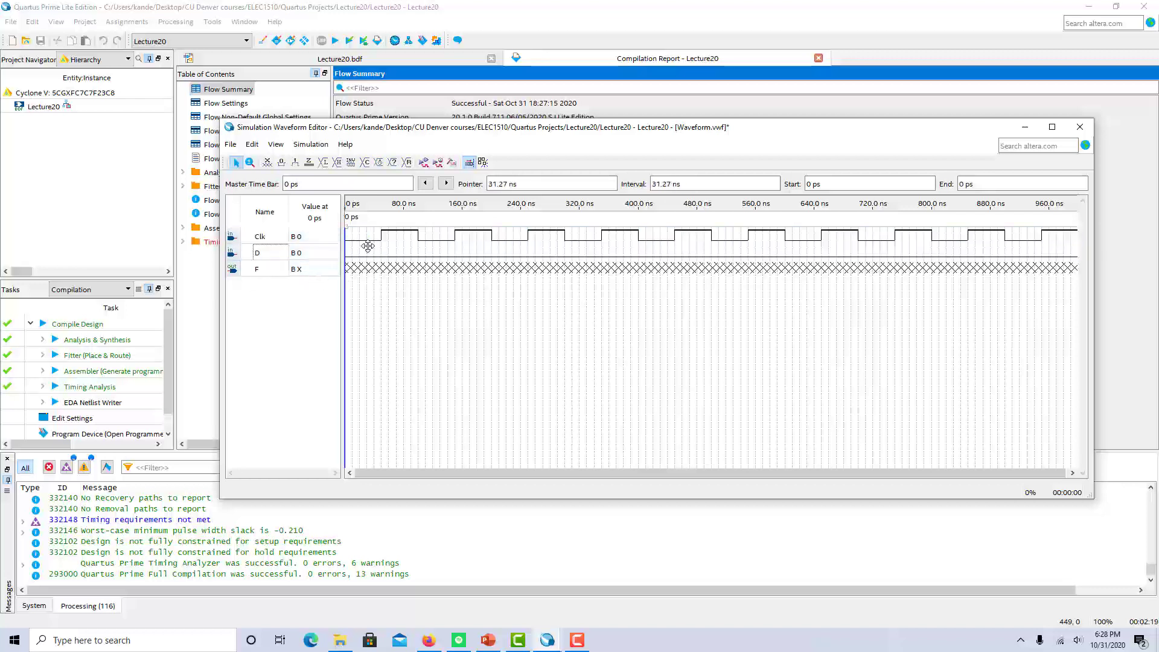
pyautogui.moveTo(359, 251); pyautogui.dragTo(410, 251)
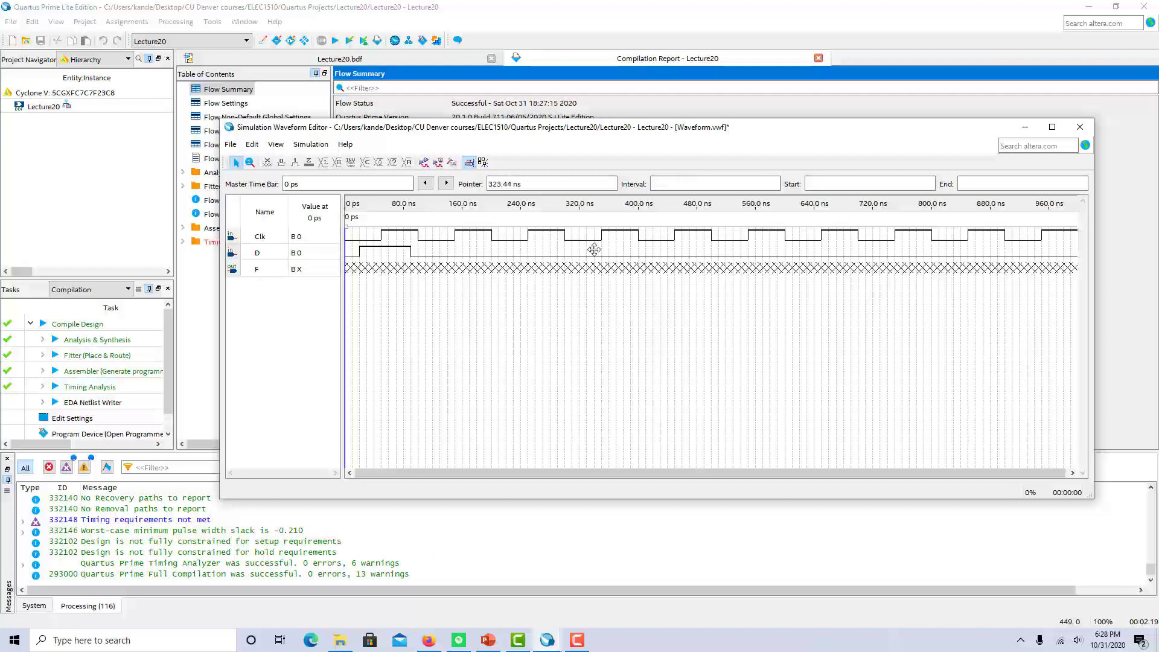
pyautogui.moveTo(582, 250); pyautogui.dragTo(694, 254)
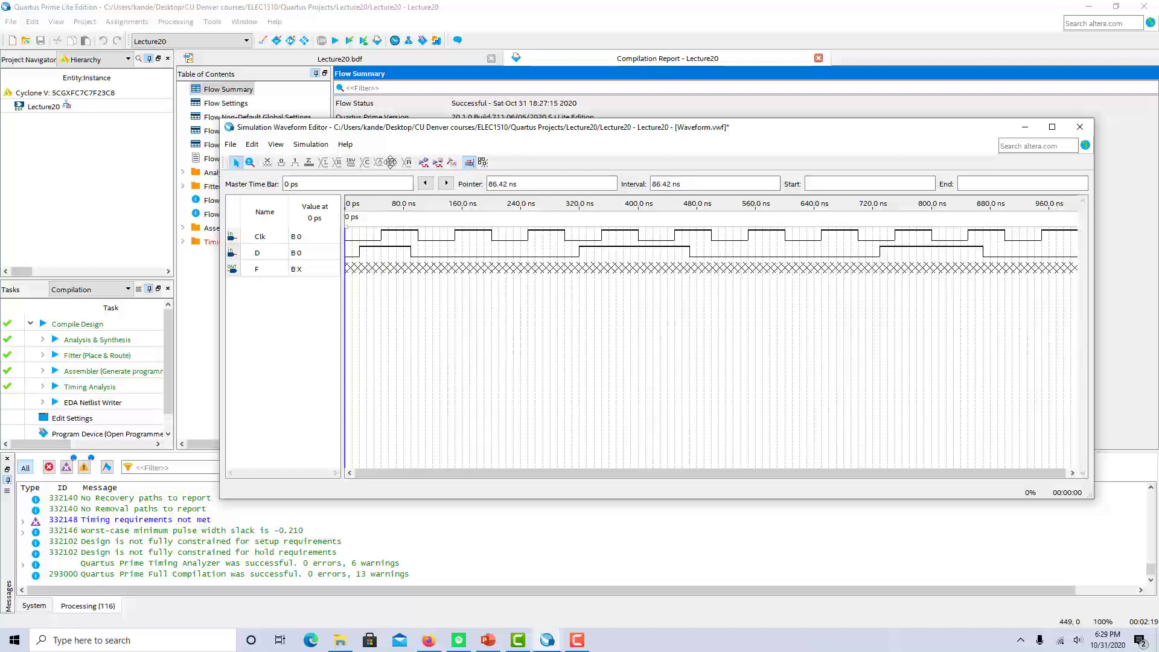
# Delete the -novopt flag from the vsim script line and run the functional simulation, saving the waveform.
pyautogui.click(310, 145)
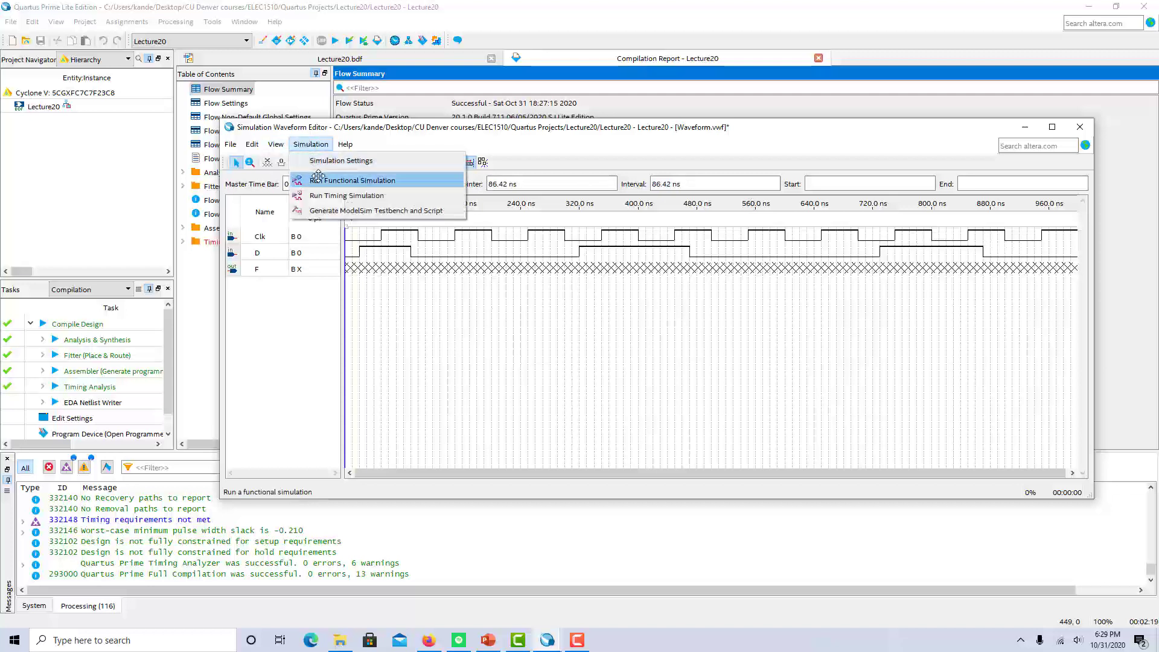
pyautogui.click(340, 160)
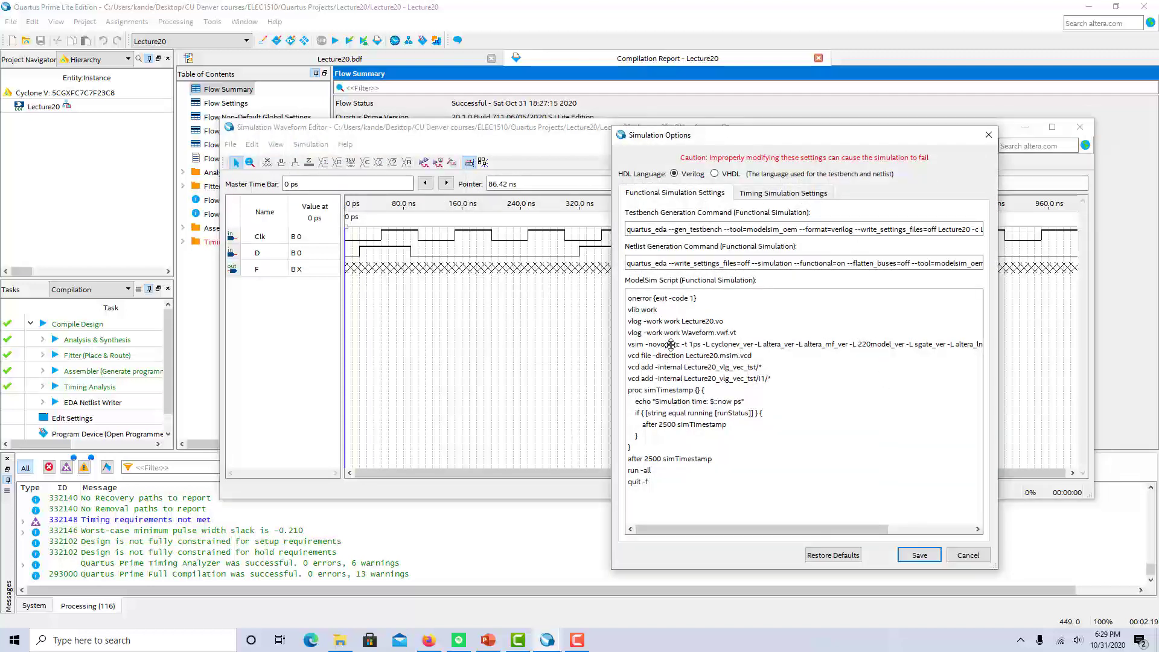
pyautogui.doubleClick(658, 344)
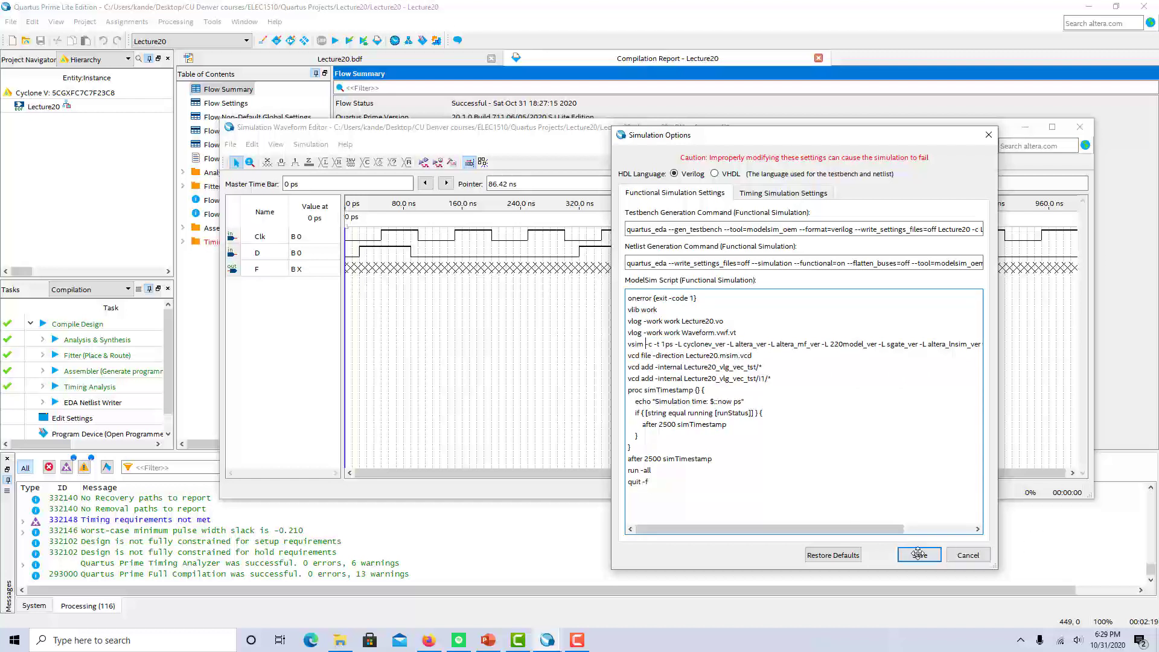
pyautogui.click(919, 554)
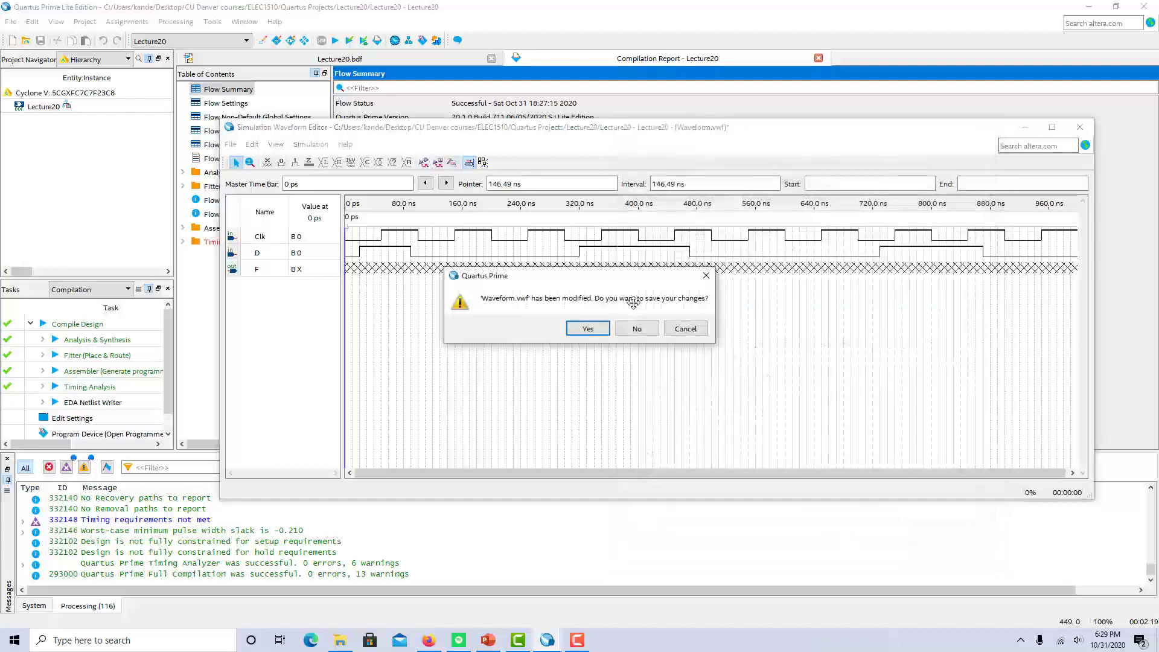
pyautogui.click(587, 327)
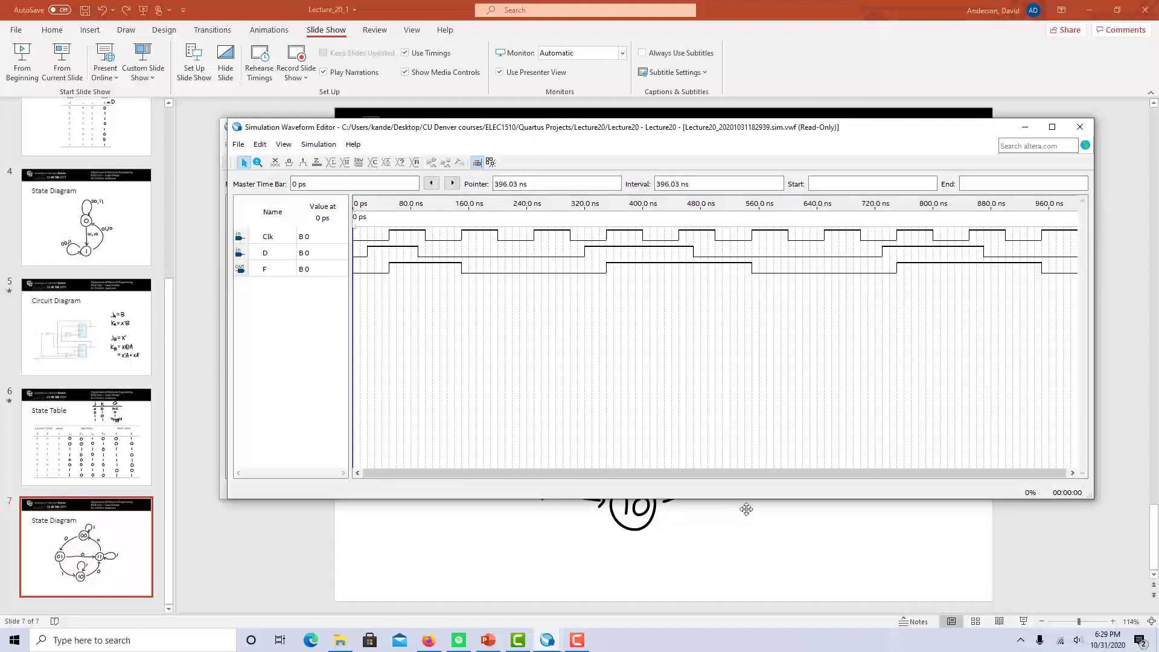
# Maximize the simulation results window to inspect the Clk, D and F waveforms.
pyautogui.click(1051, 126)
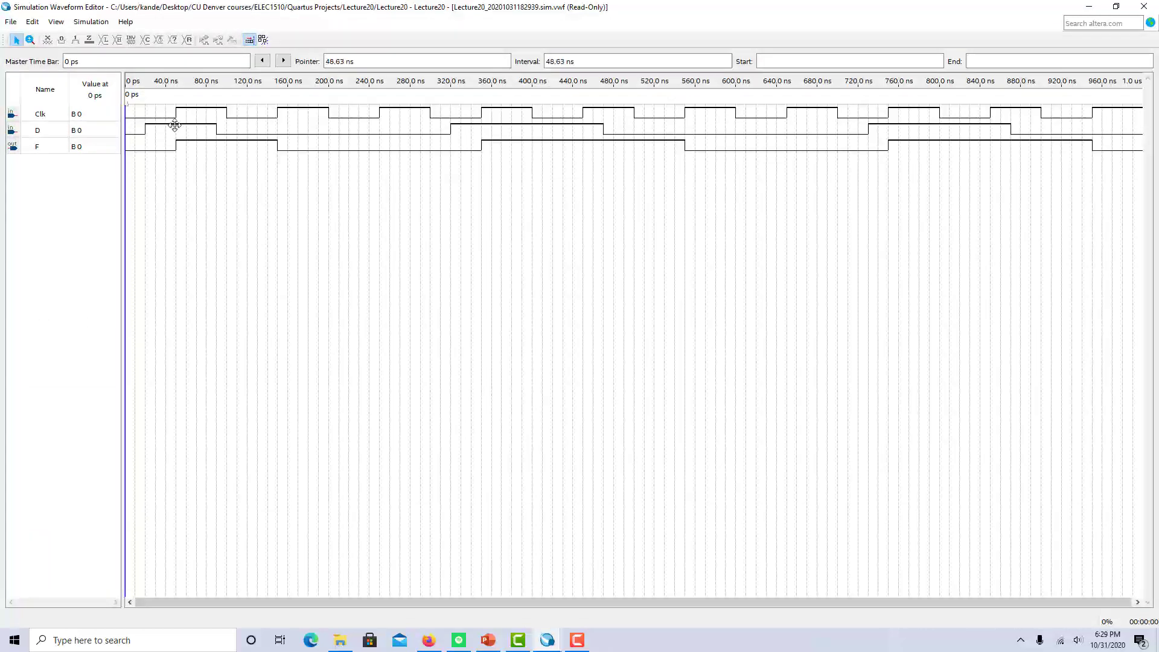
pyautogui.moveTo(179, 145)
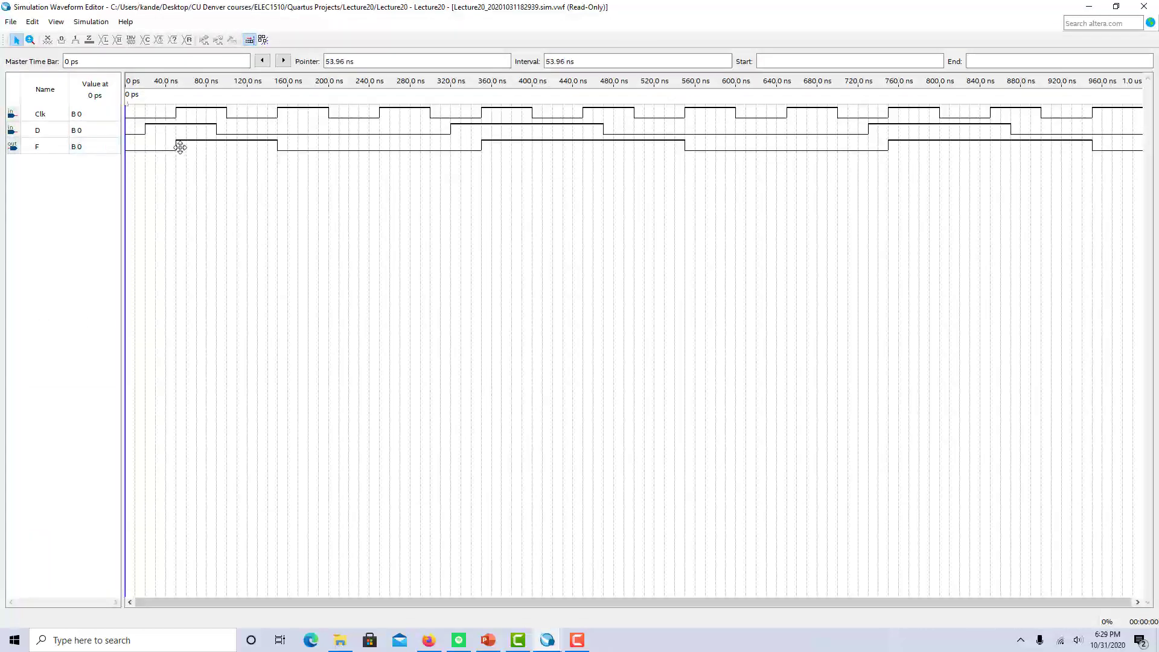
pyautogui.moveTo(215, 146)
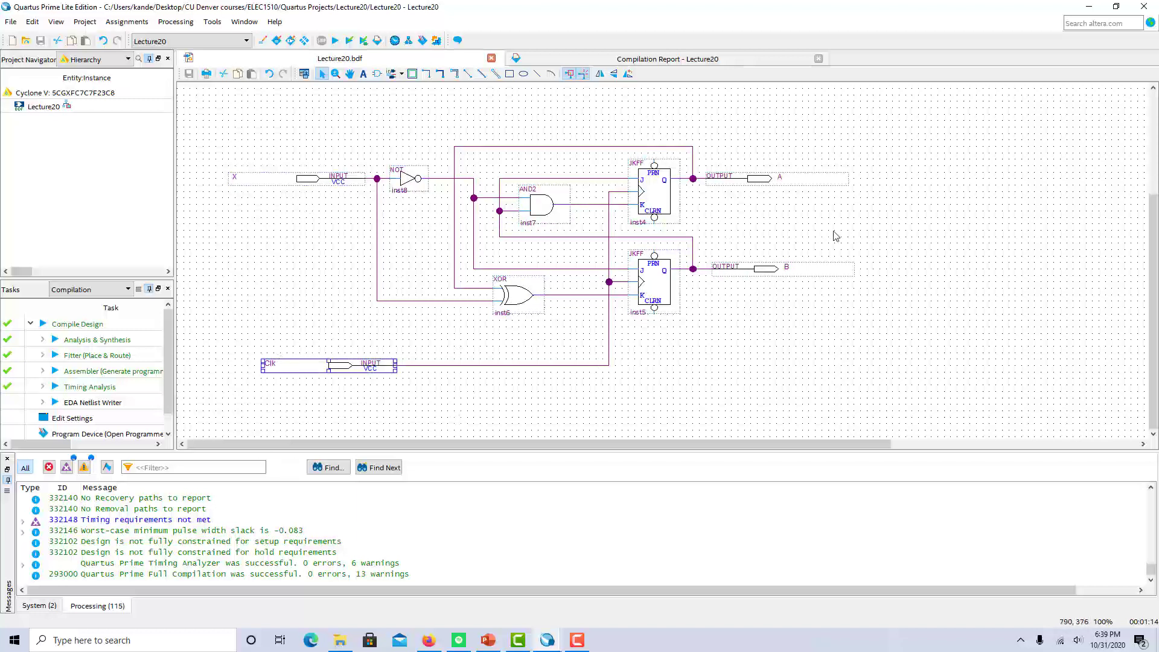
pyautogui.moveTo(783, 196)
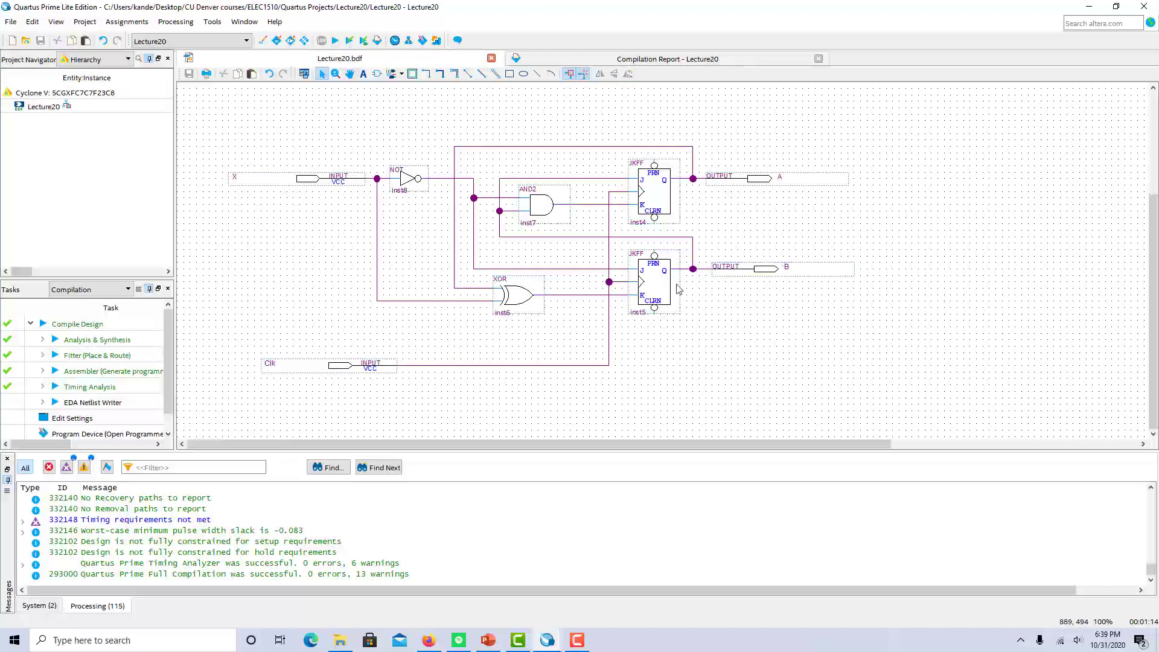
pyautogui.moveTo(418, 244)
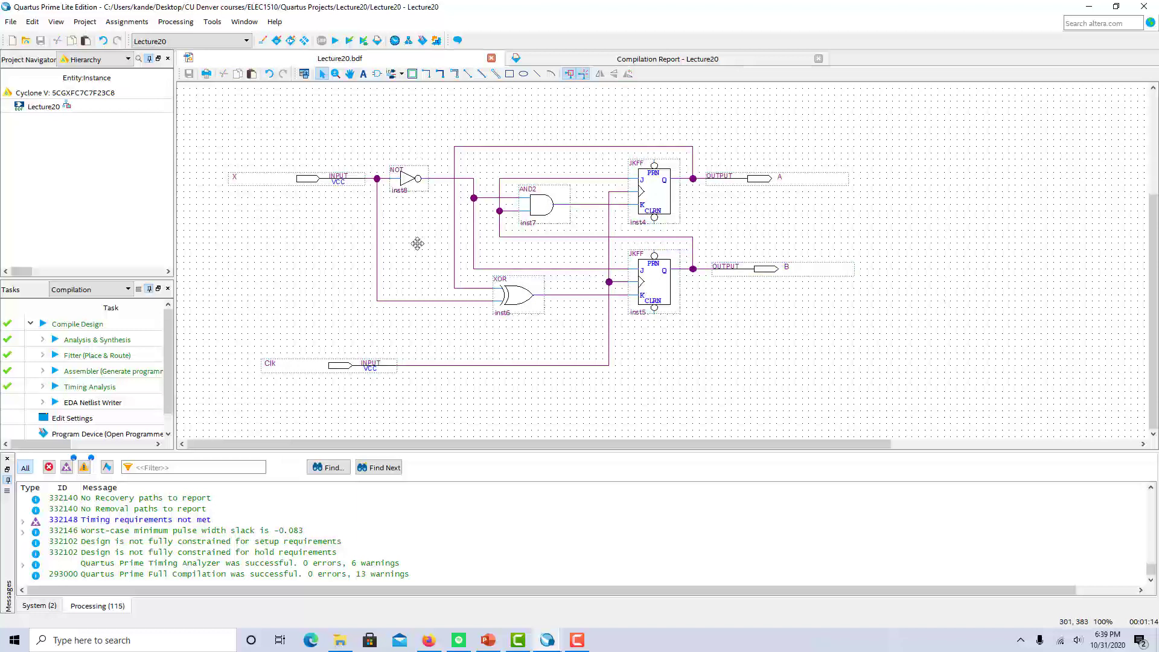
pyautogui.moveTo(551, 285)
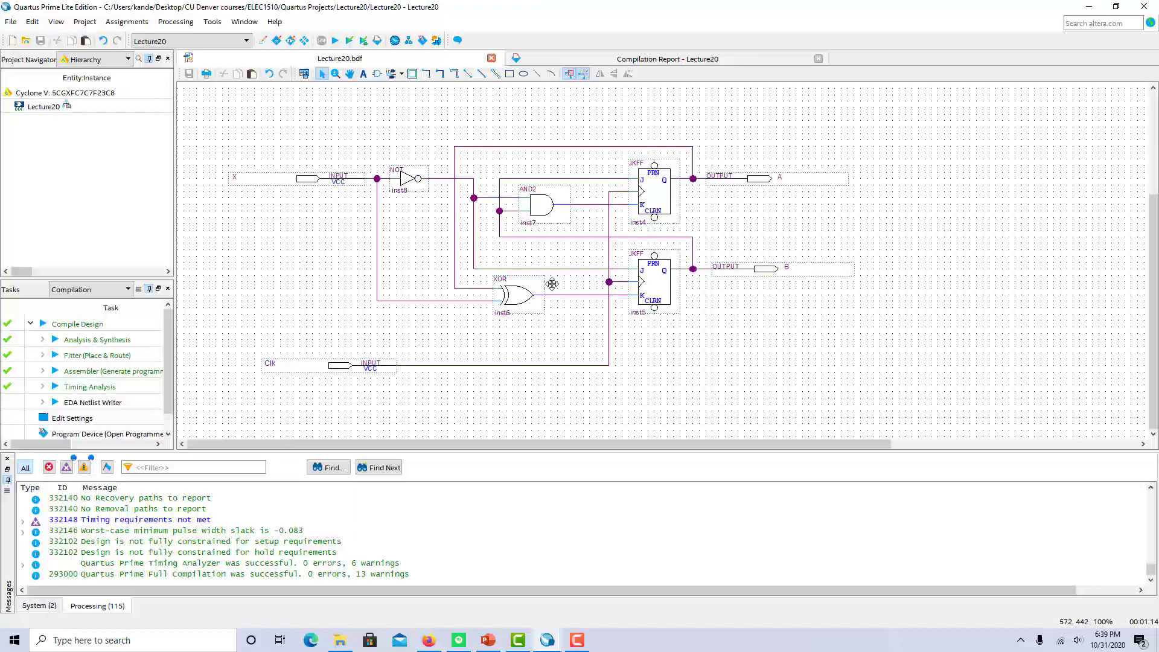
pyautogui.moveTo(569, 279)
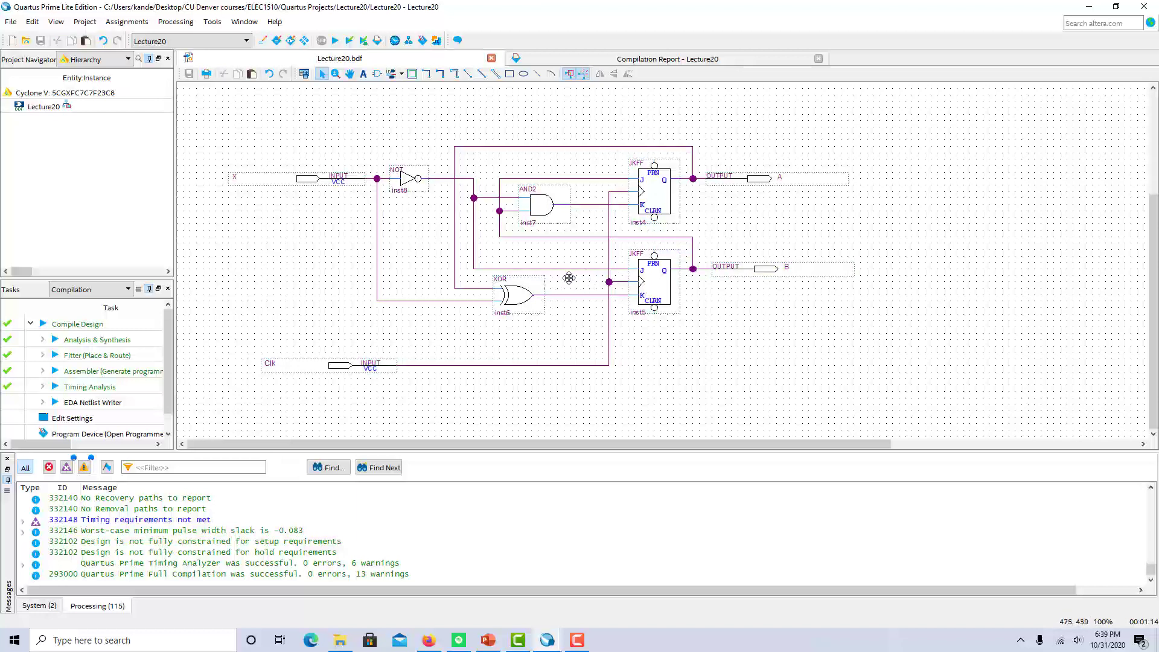
pyautogui.moveTo(377, 103)
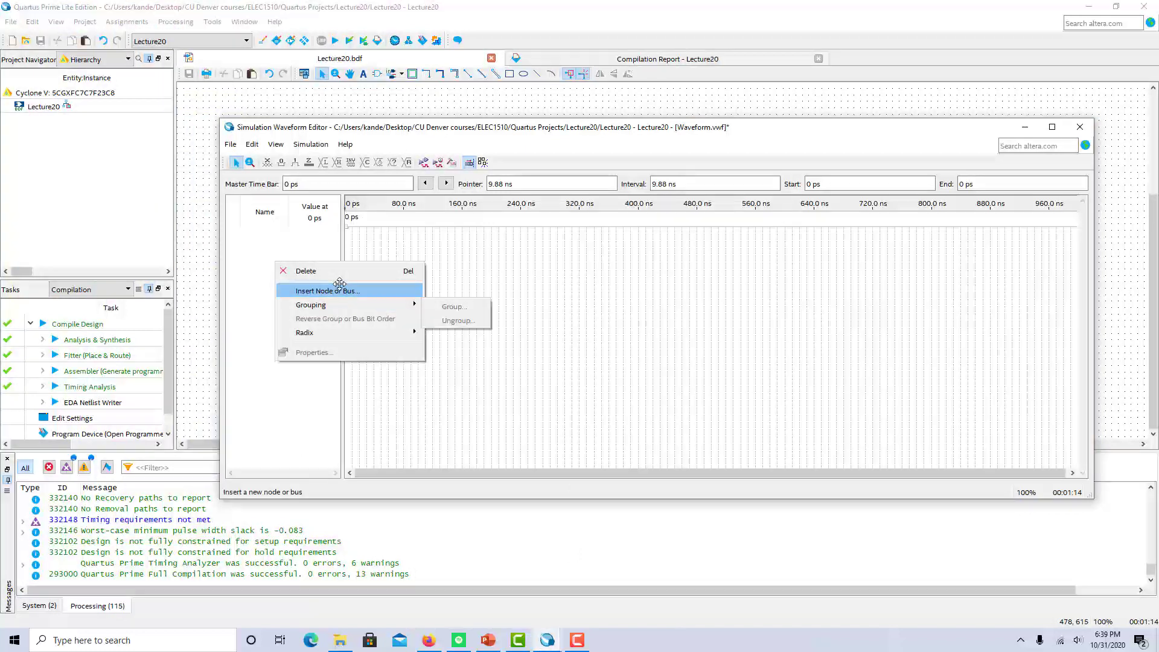
# Insert all four design pins A, B, Clk and X into the waveform via the Node Finder.
pyautogui.click(328, 290)
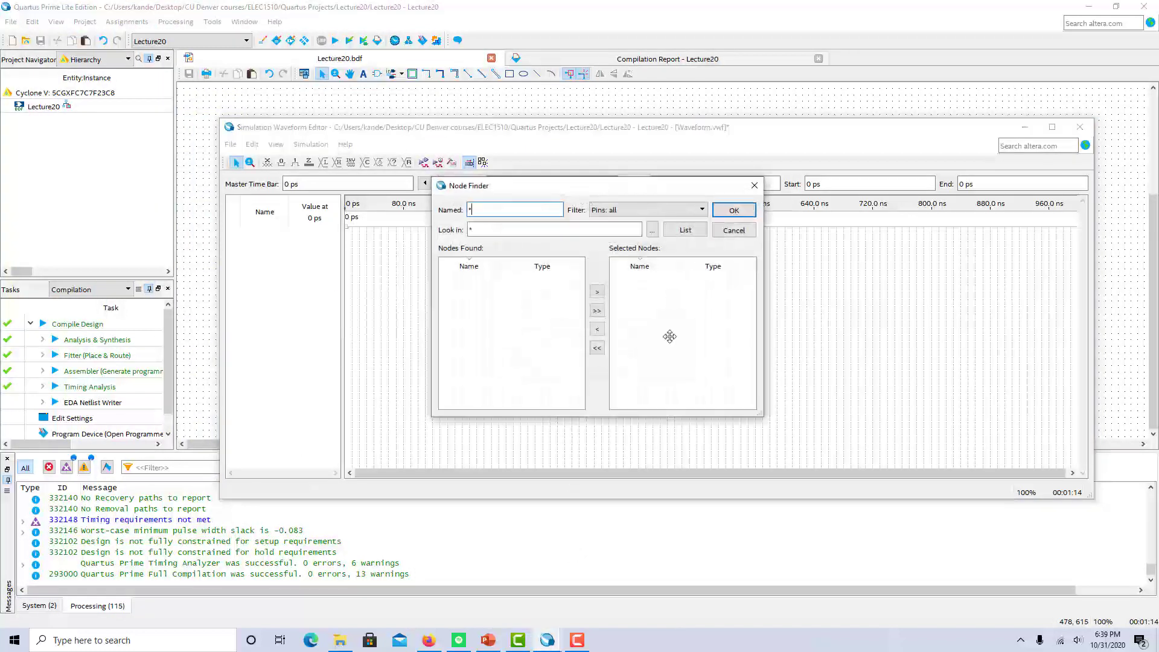
pyautogui.click(684, 230)
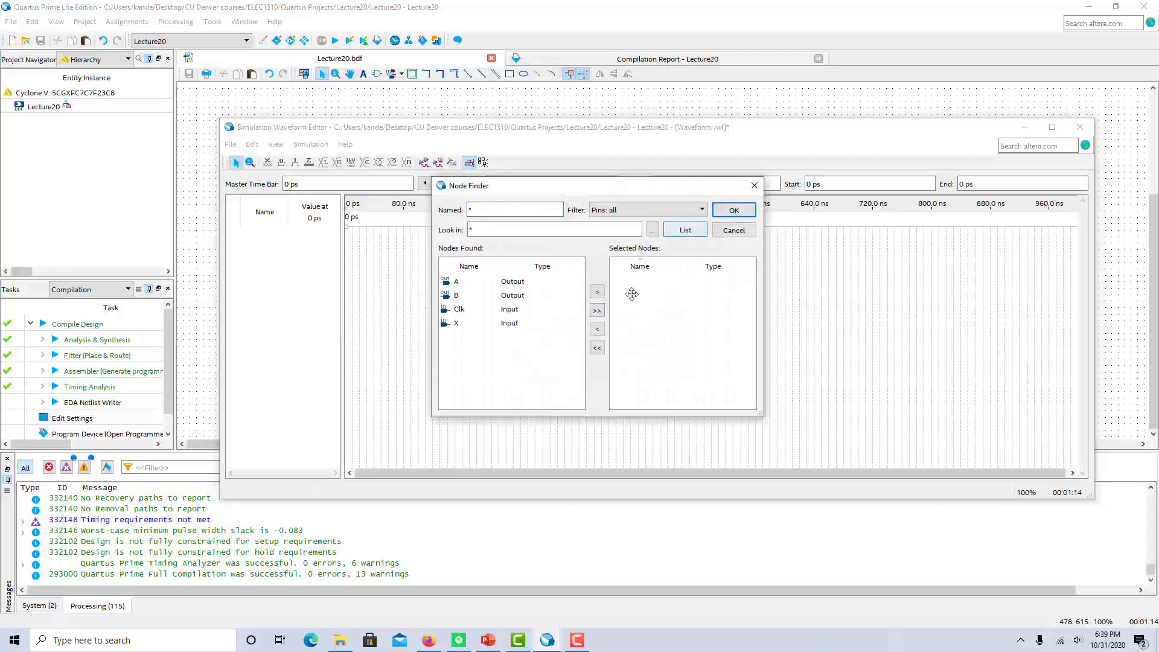
pyautogui.click(596, 310)
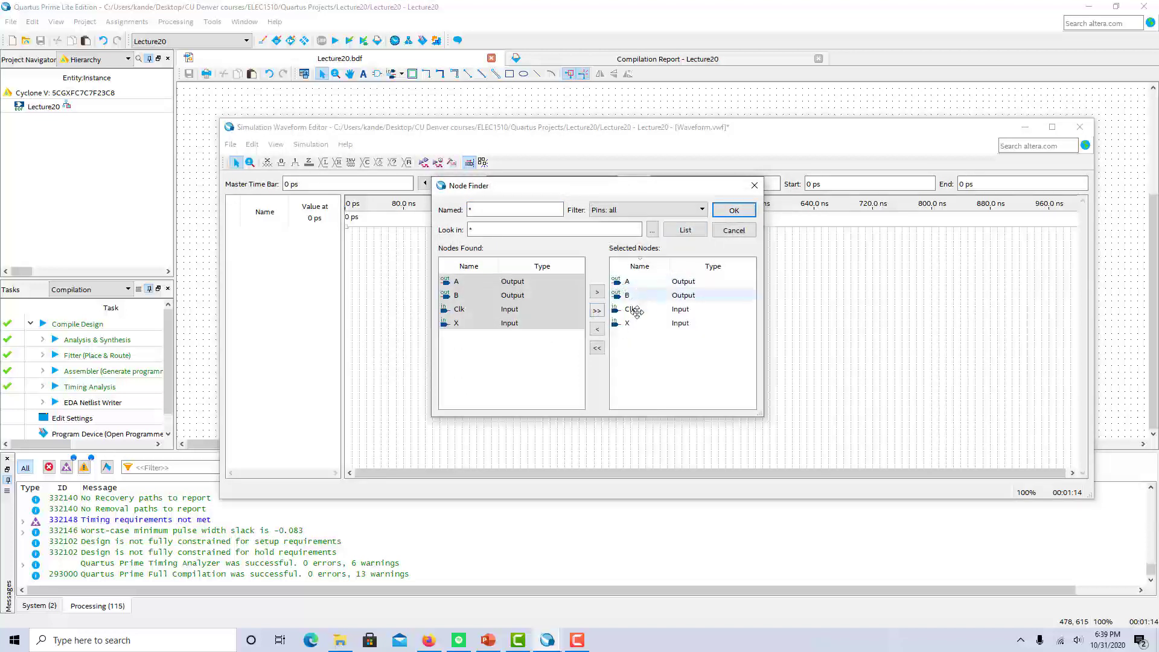
pyautogui.click(733, 210)
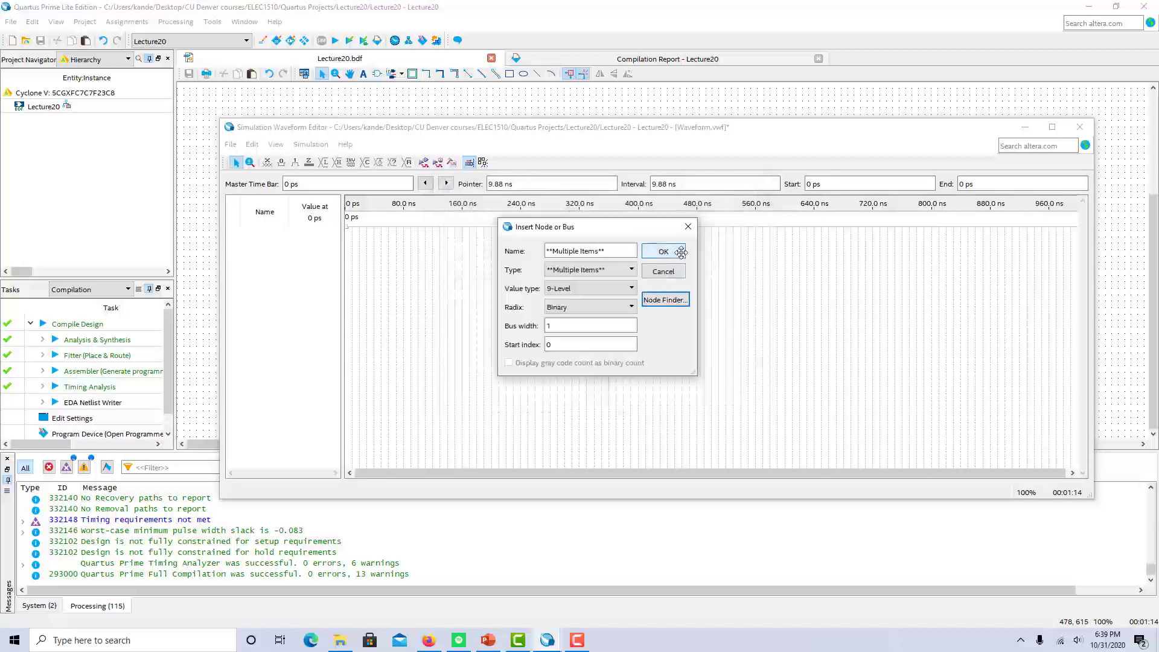
pyautogui.click(662, 250)
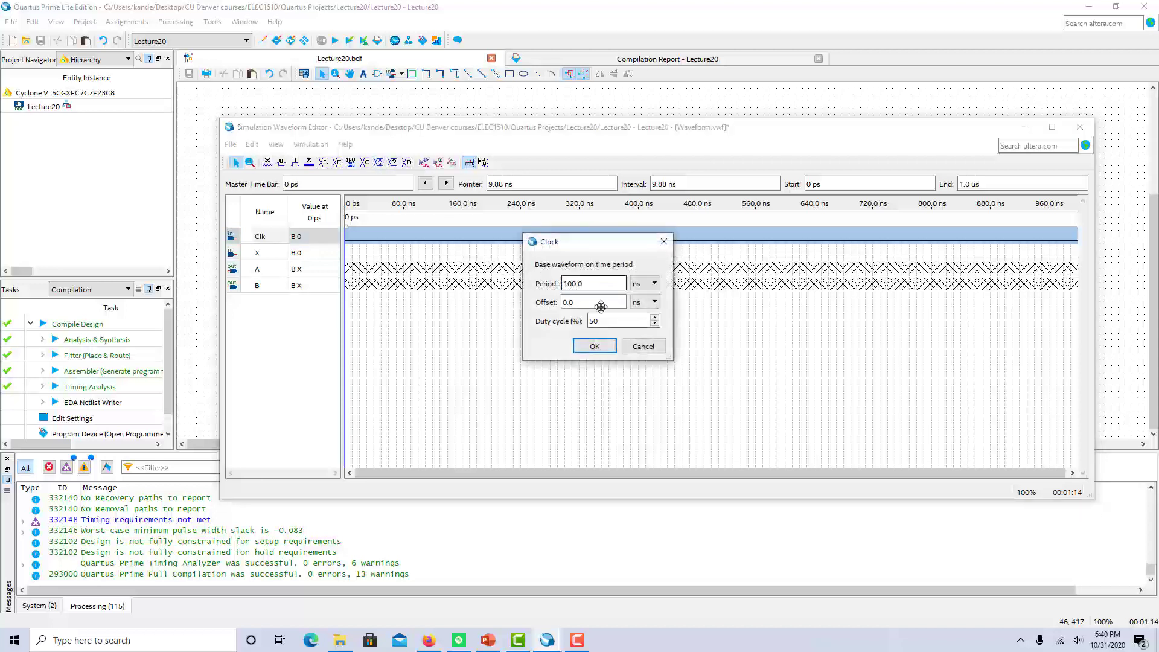
# Apply the 100 ns repeating clock to the Clk signal.
pyautogui.click(594, 346)
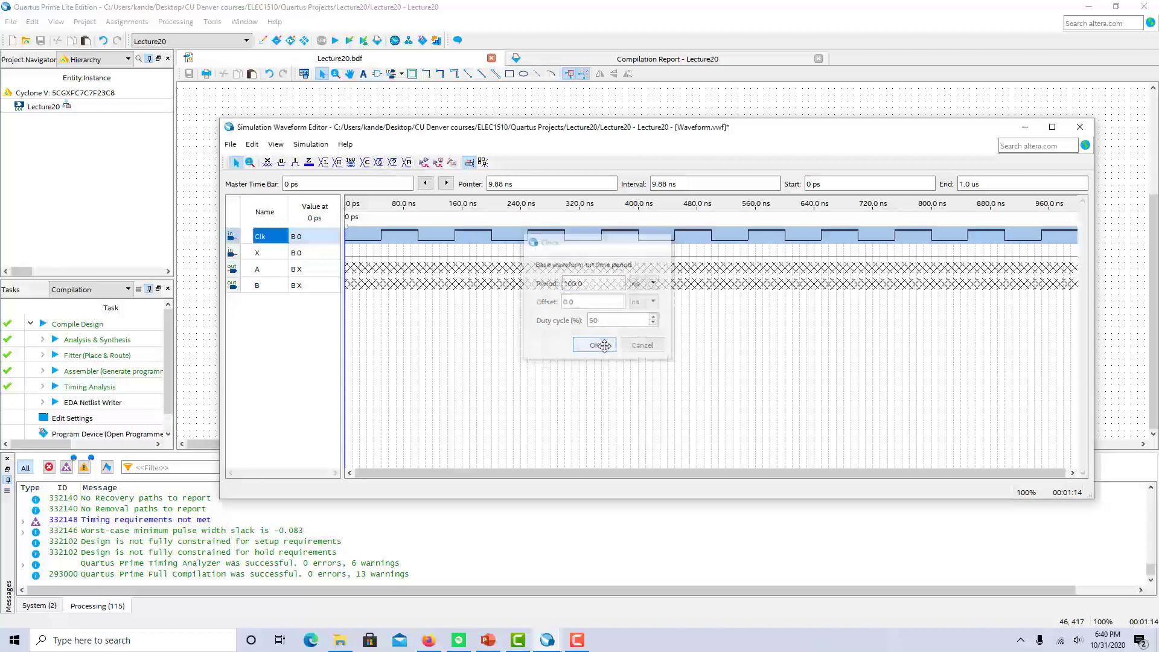
pyautogui.click(596, 345)
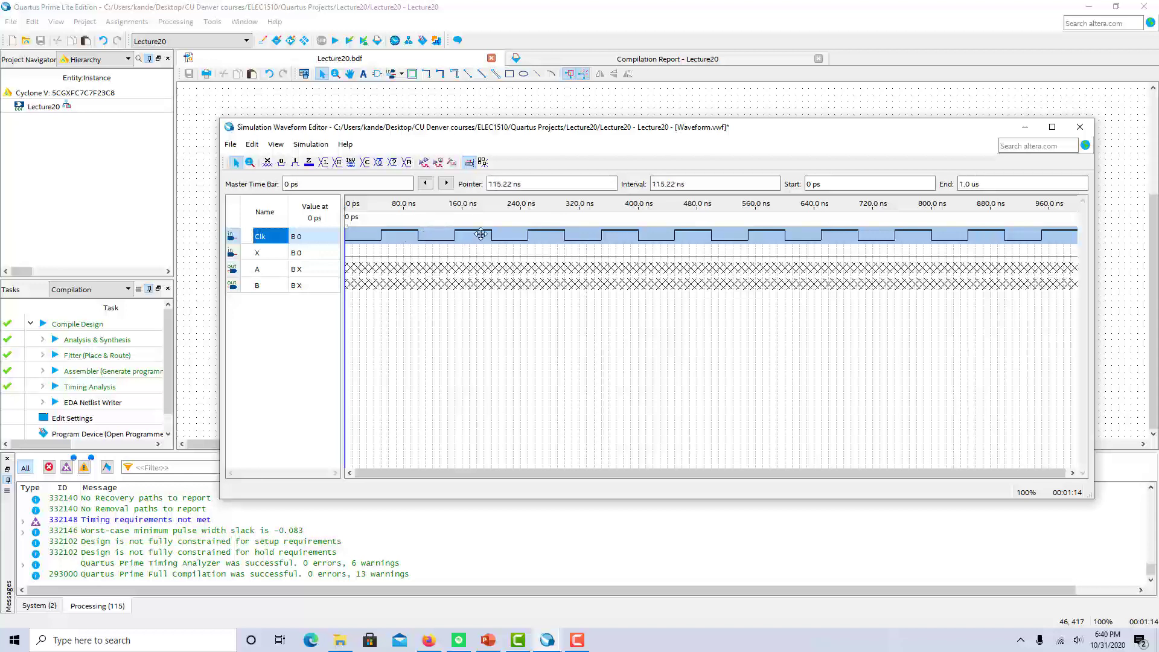
pyautogui.moveTo(425, 239)
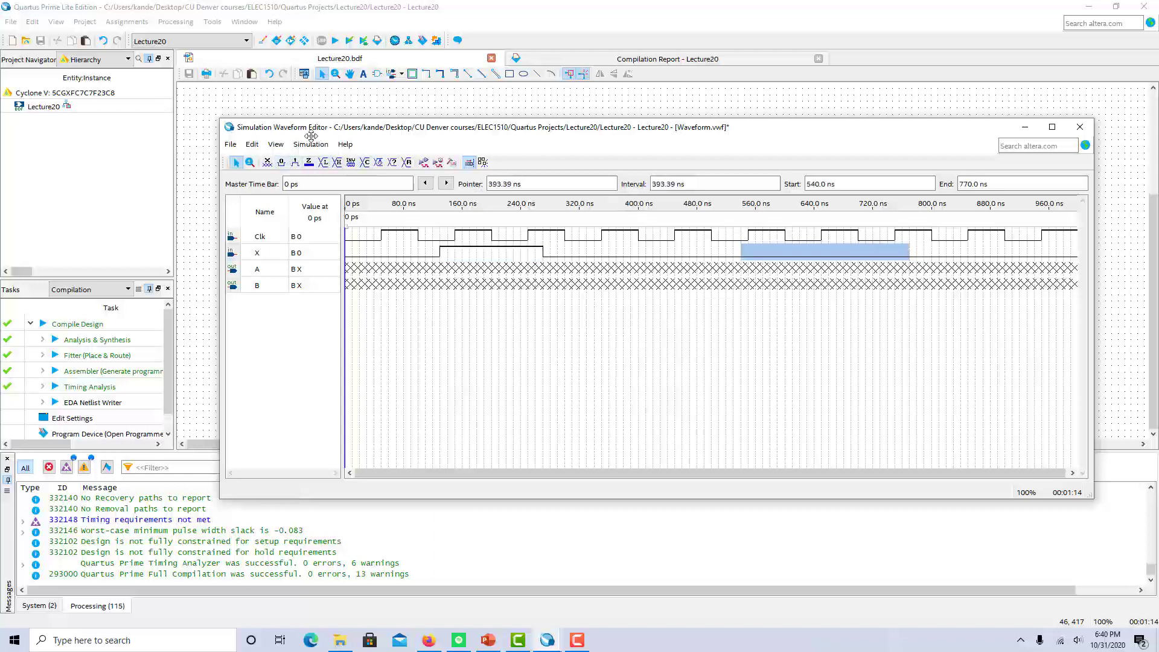
pyautogui.moveTo(1030, 250)
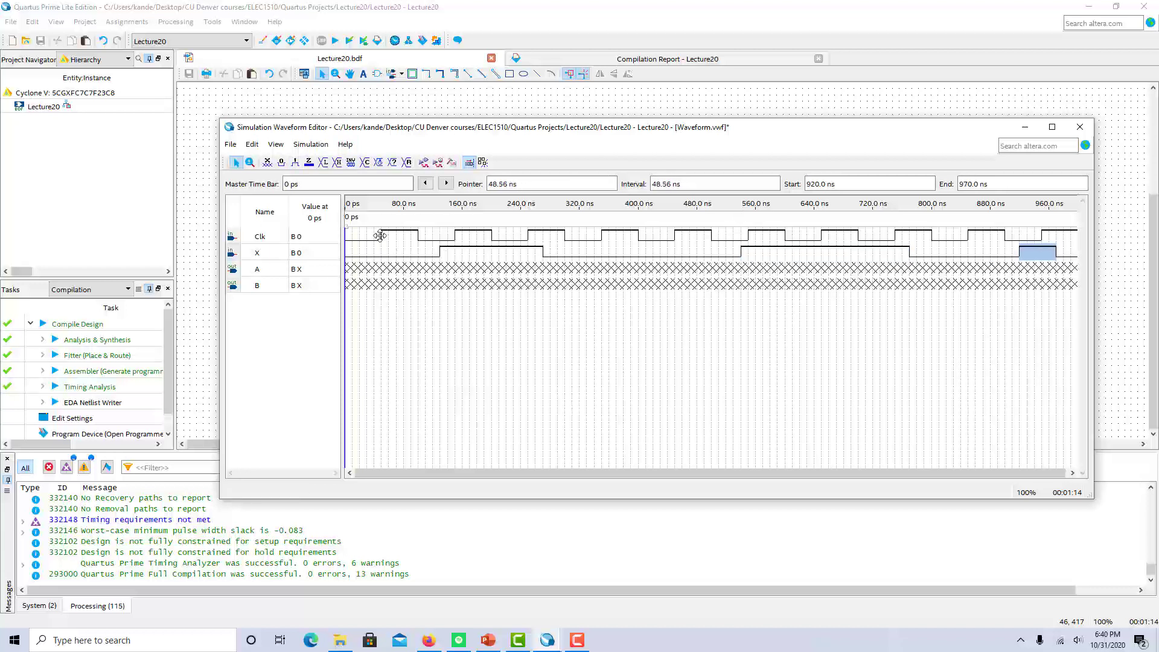
pyautogui.moveTo(448, 256)
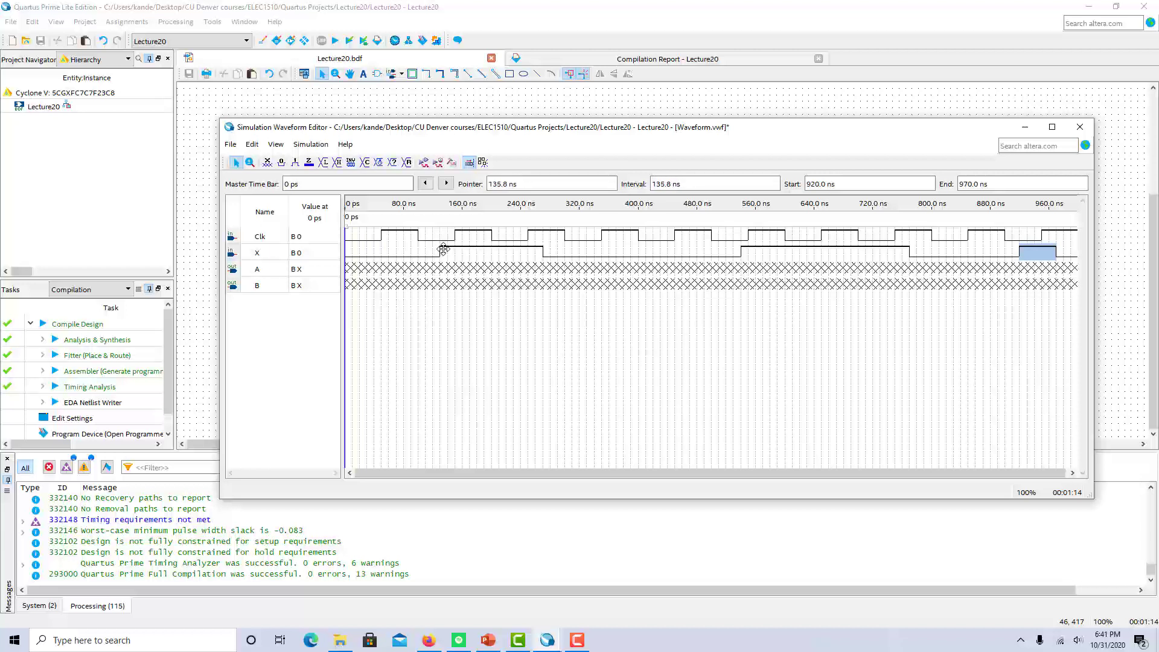
pyautogui.moveTo(382, 249)
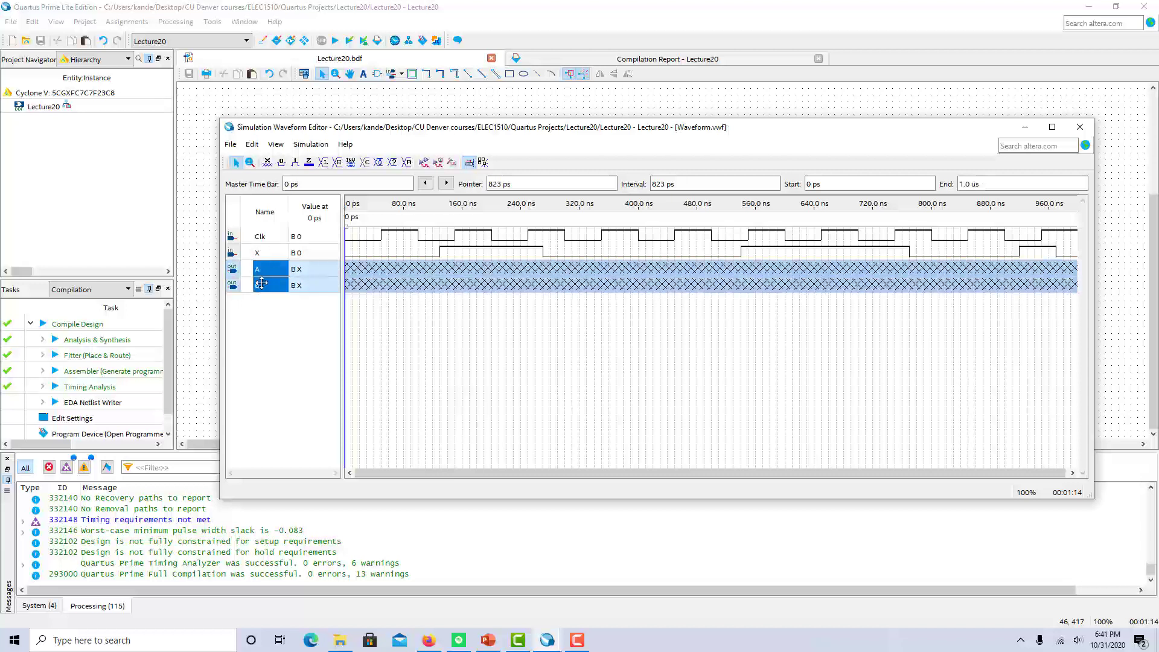
# Group A and B into a bus named State and expand it to view the 00/01/10/11 transitions.
pyautogui.rightClick(270, 284)
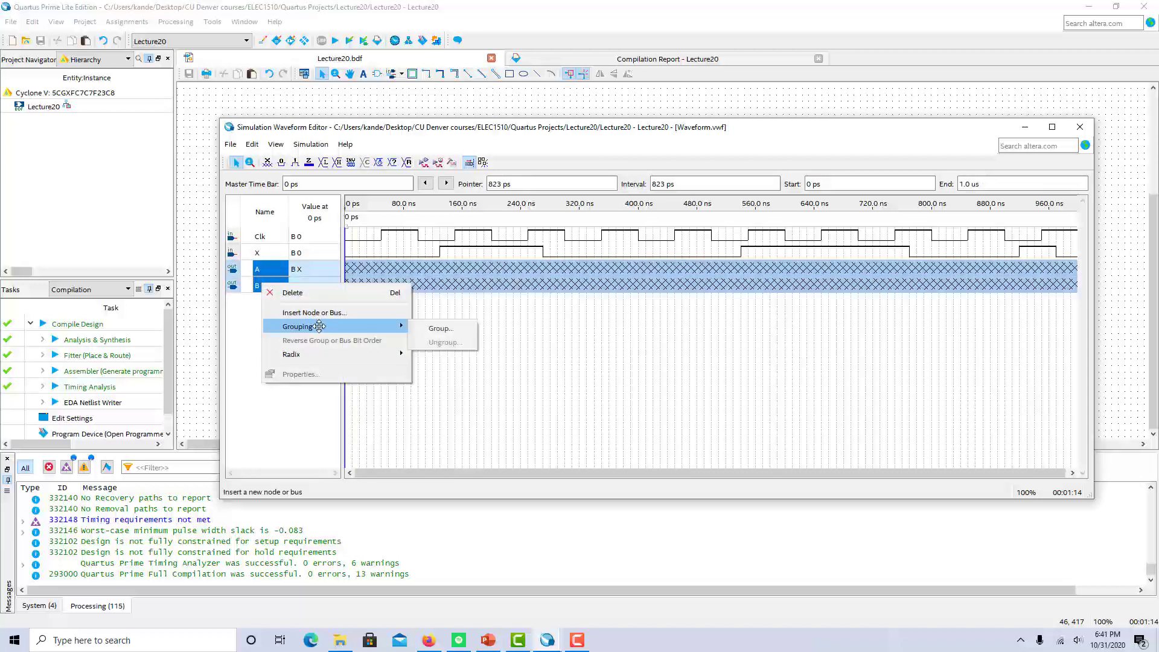
pyautogui.moveTo(442, 329)
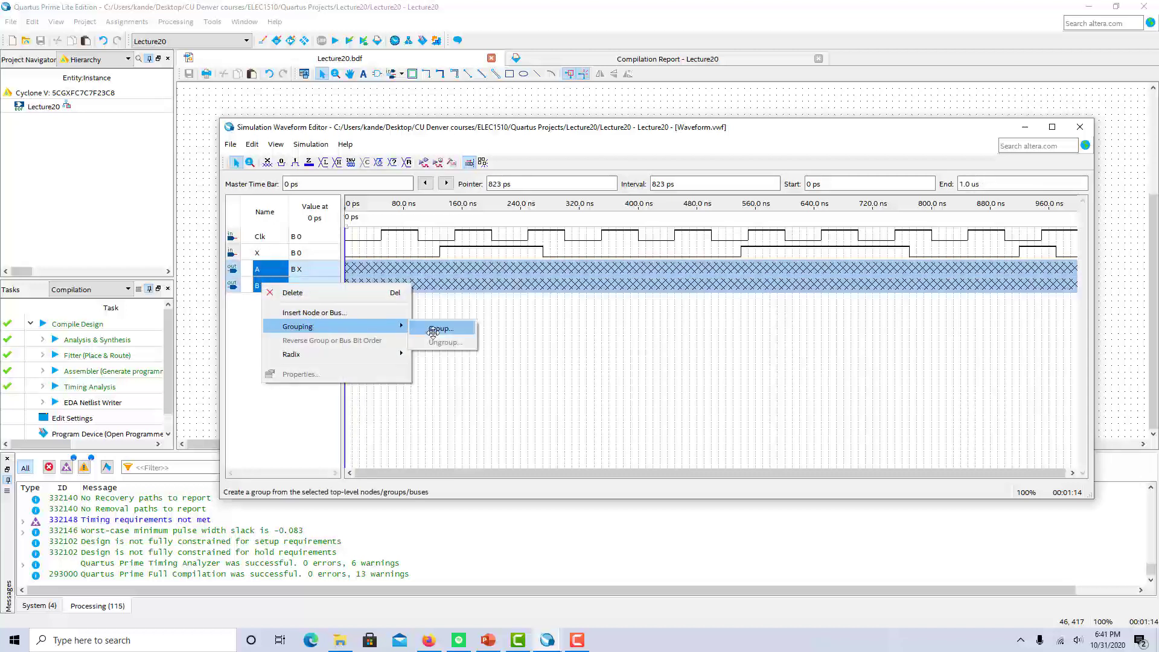
pyautogui.click(440, 327)
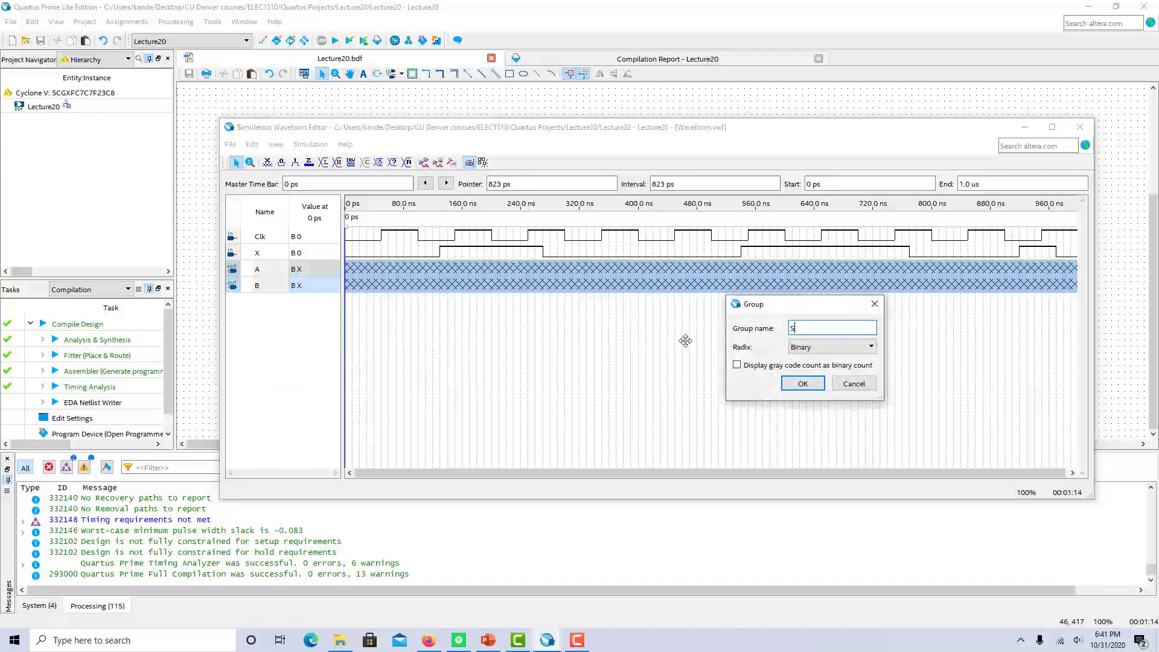
pyautogui.click(802, 383)
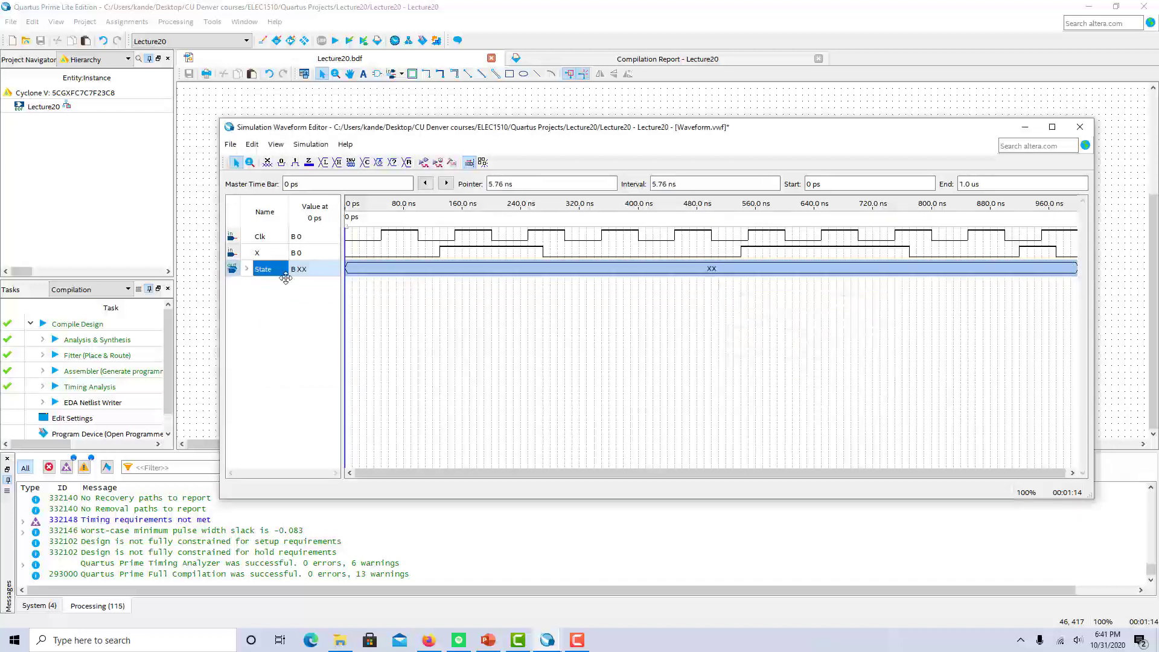
pyautogui.click(248, 268)
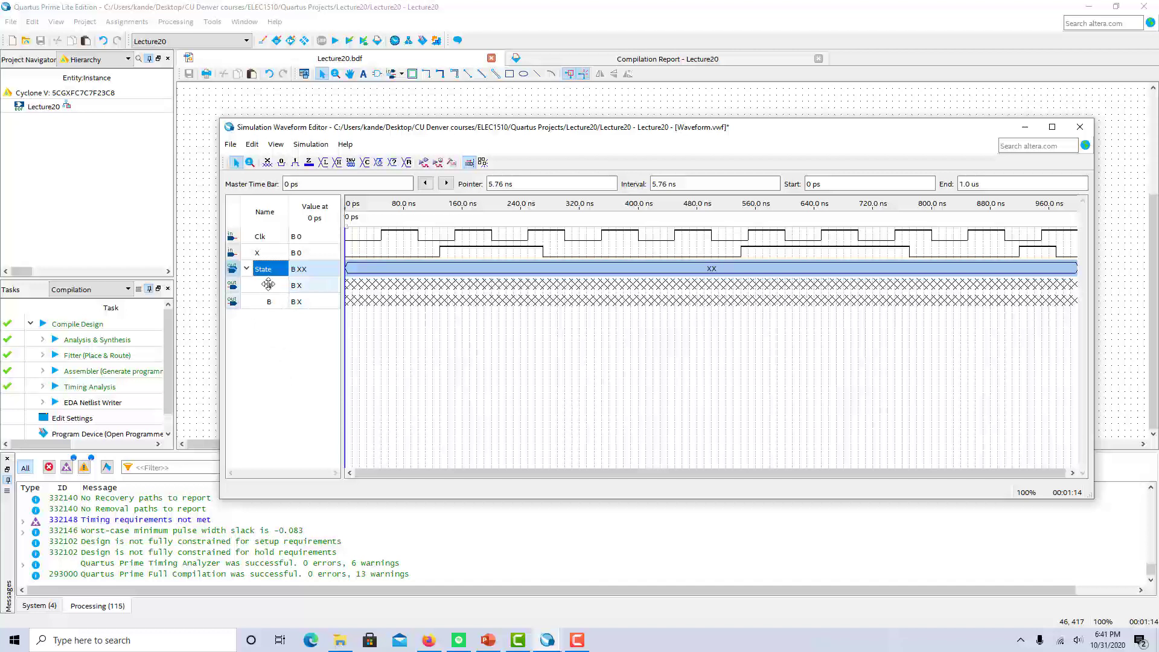
pyautogui.moveTo(264, 283)
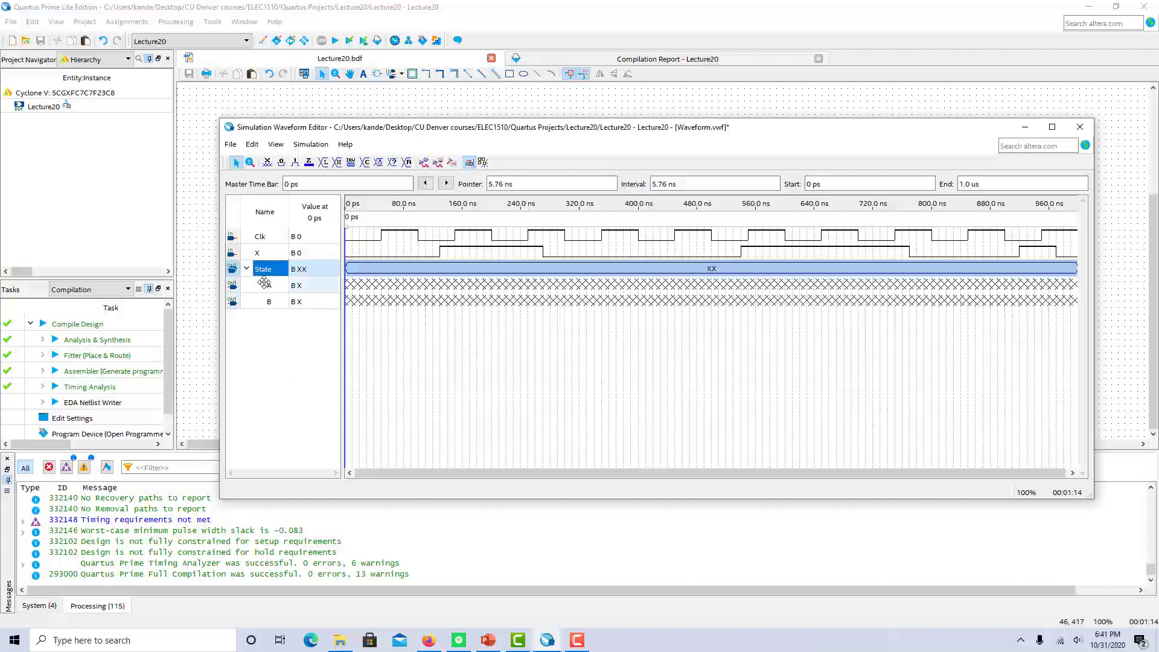
pyautogui.moveTo(267, 285)
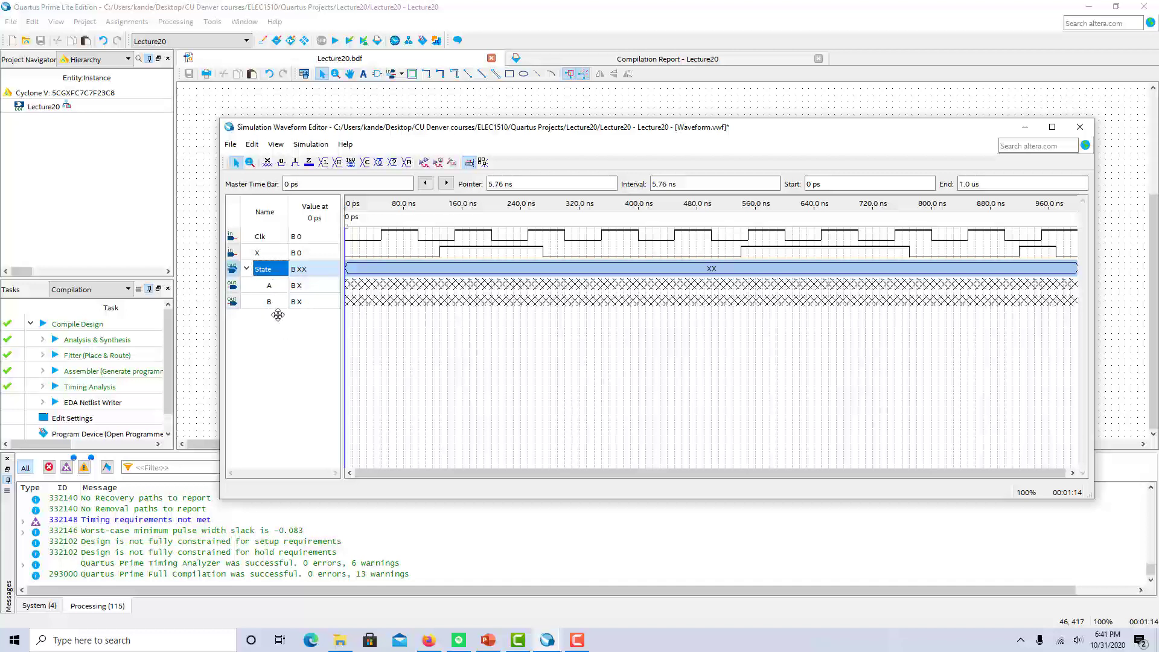
pyautogui.click(246, 268)
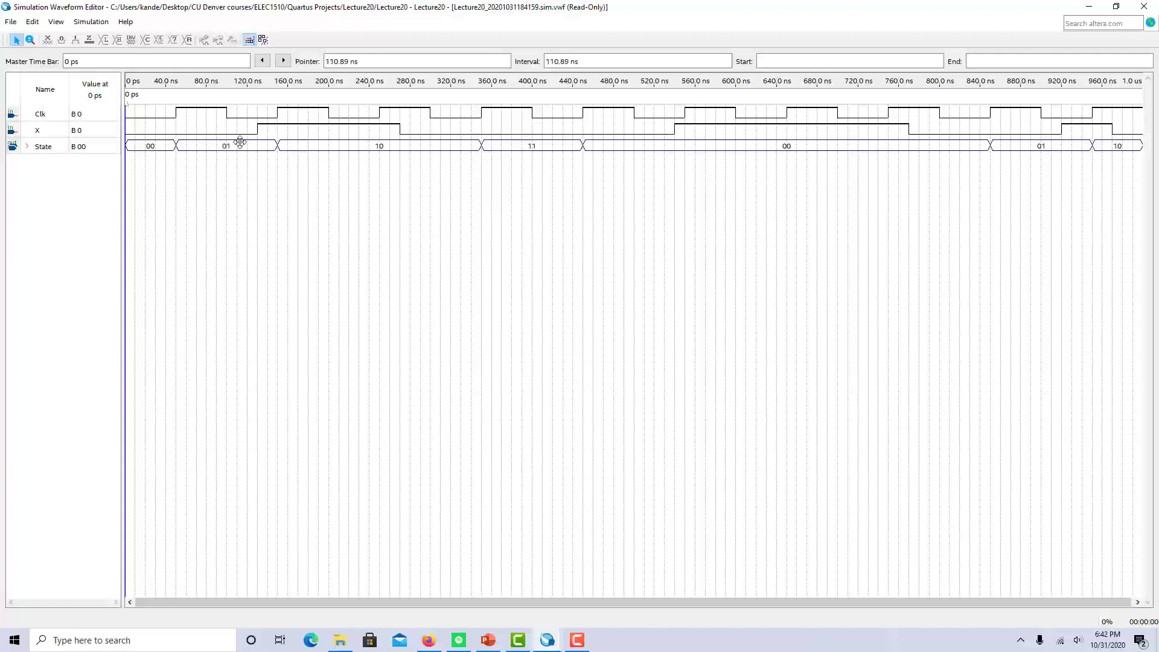
pyautogui.moveTo(281, 131)
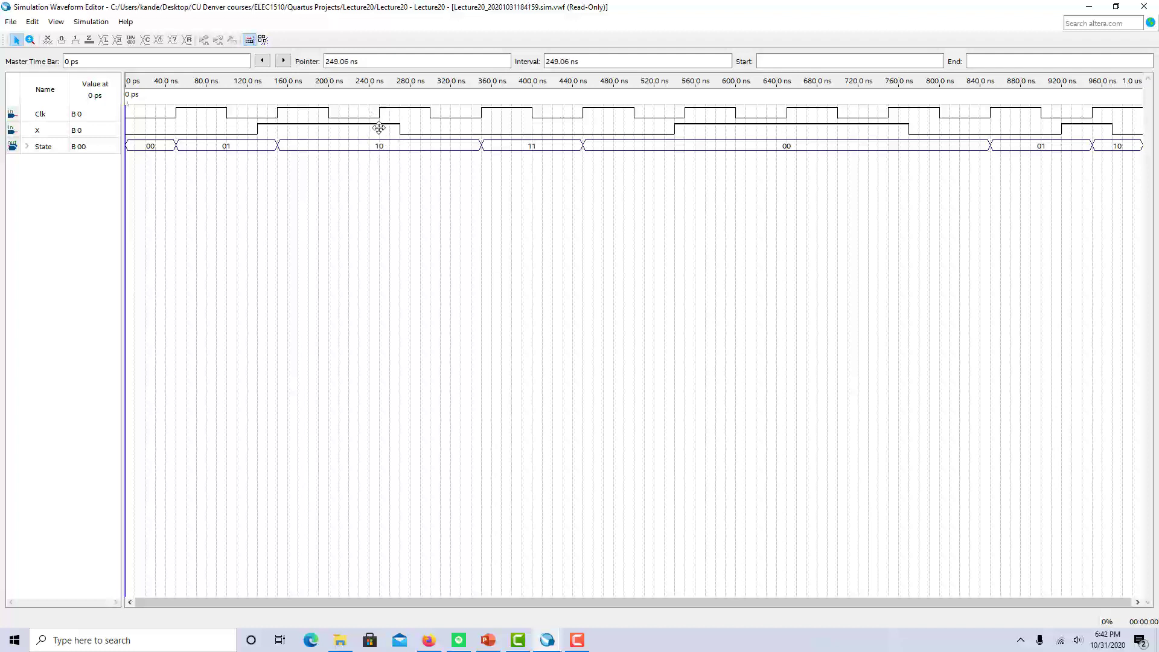
pyautogui.moveTo(380, 142)
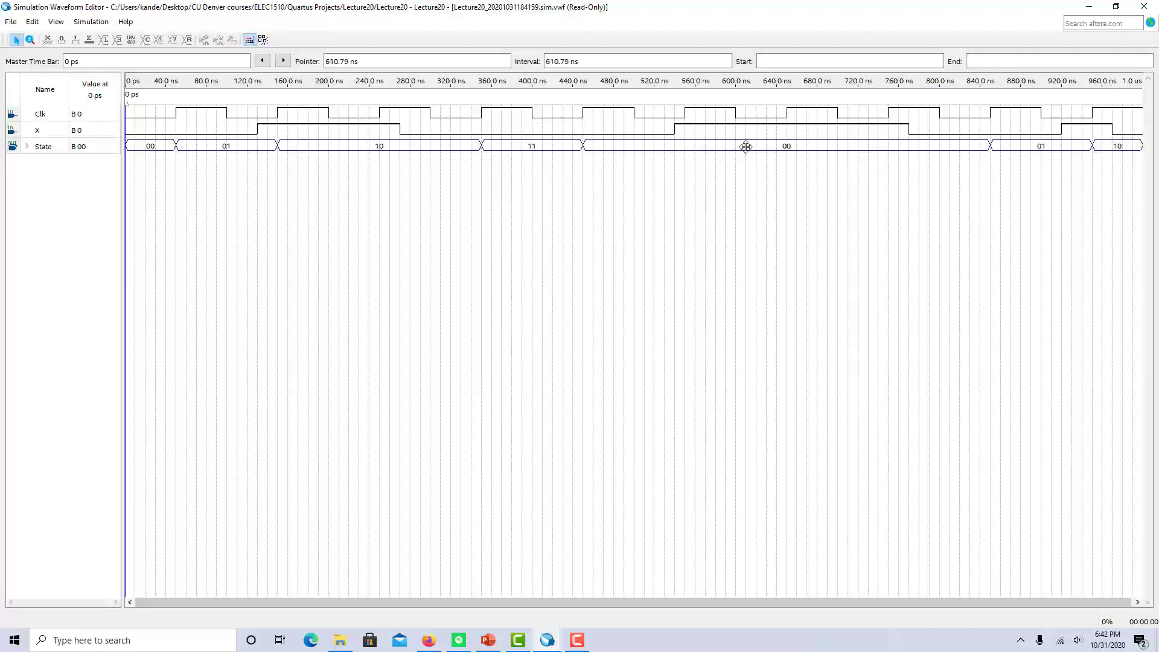
pyautogui.moveTo(790, 145)
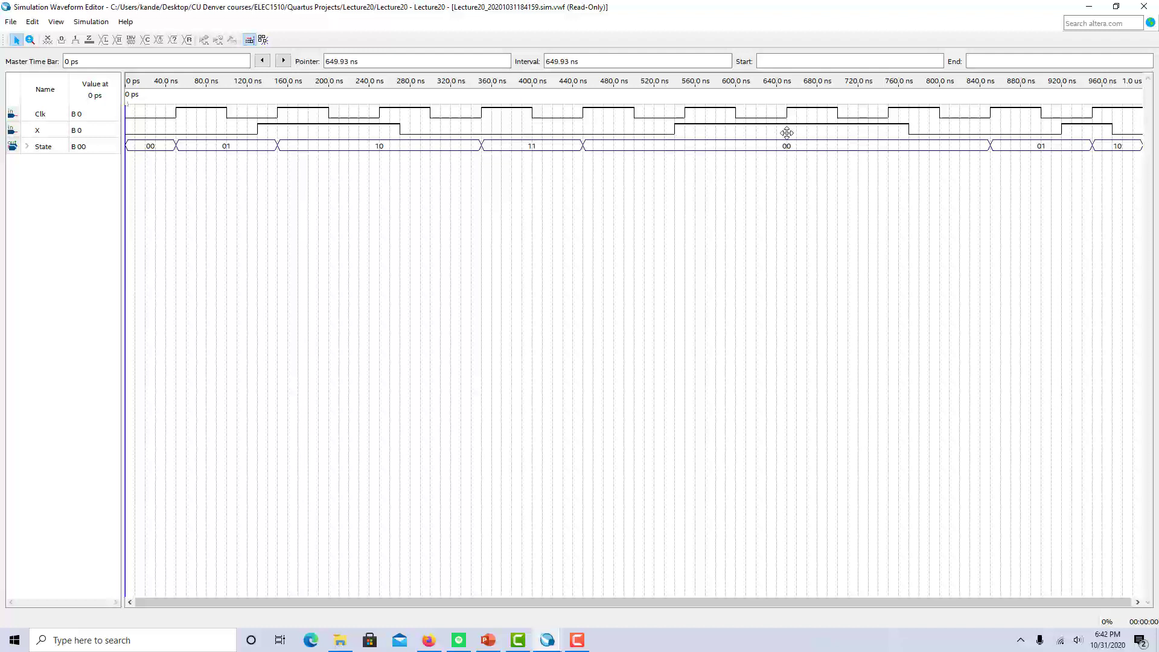
pyautogui.moveTo(887, 131)
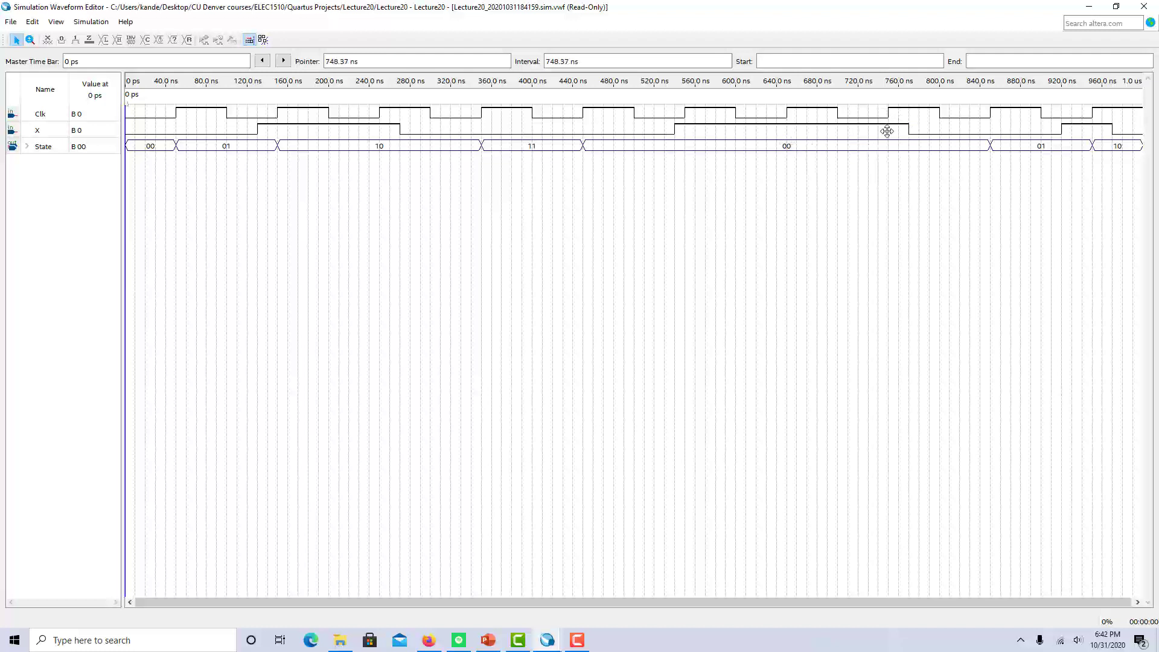